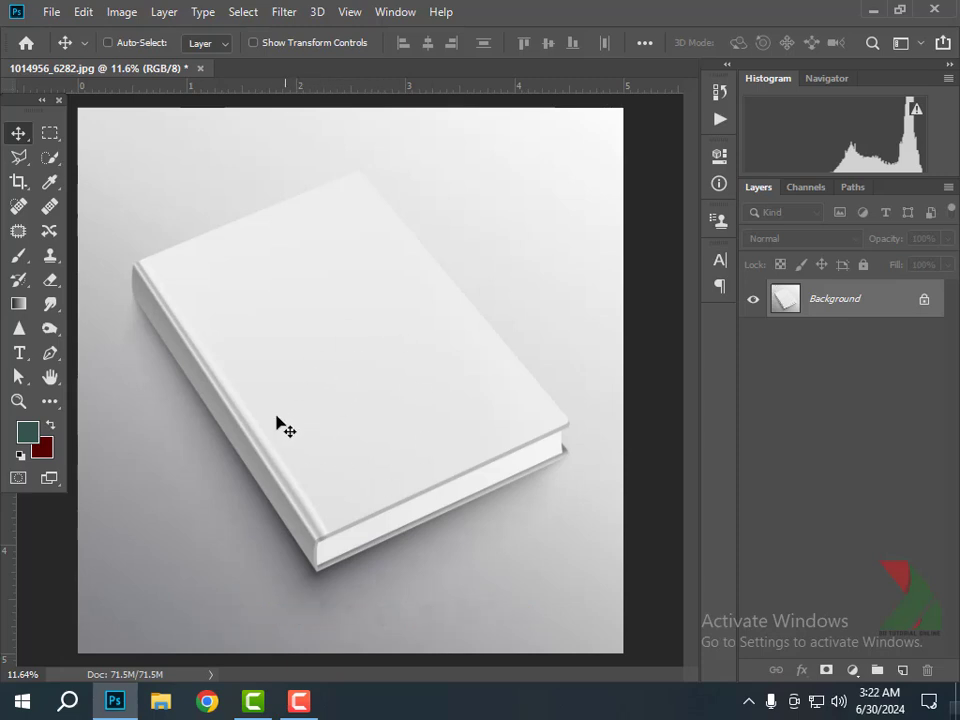
mouse_move(370, 472)
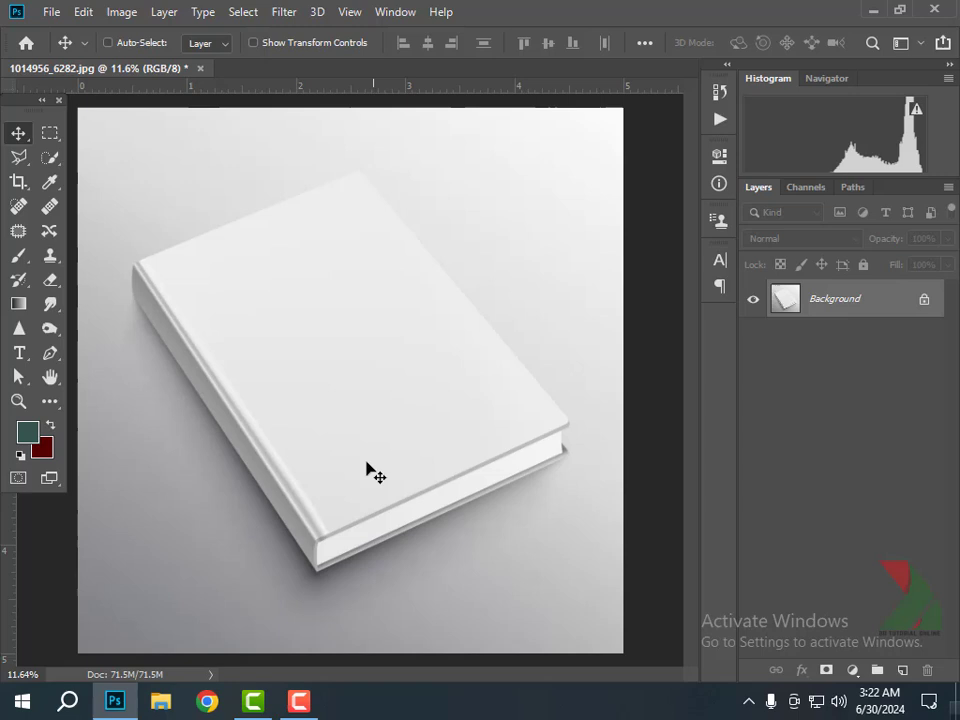
Set the Pen tool to Path mode and place anchor points around the book's outline
left_click(49, 351)
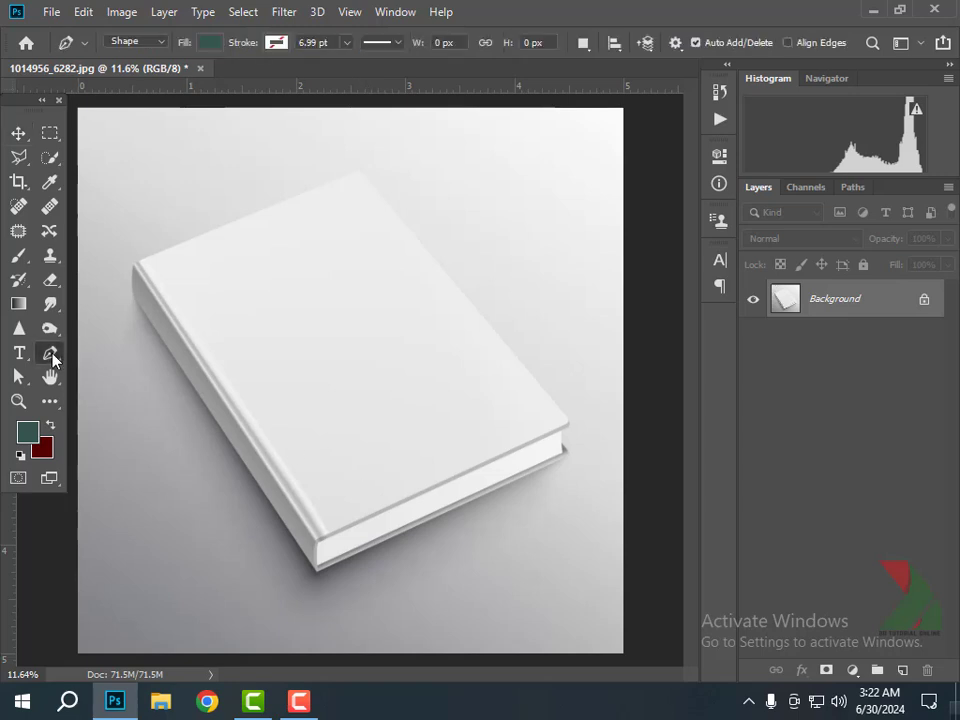
left_click(160, 42)
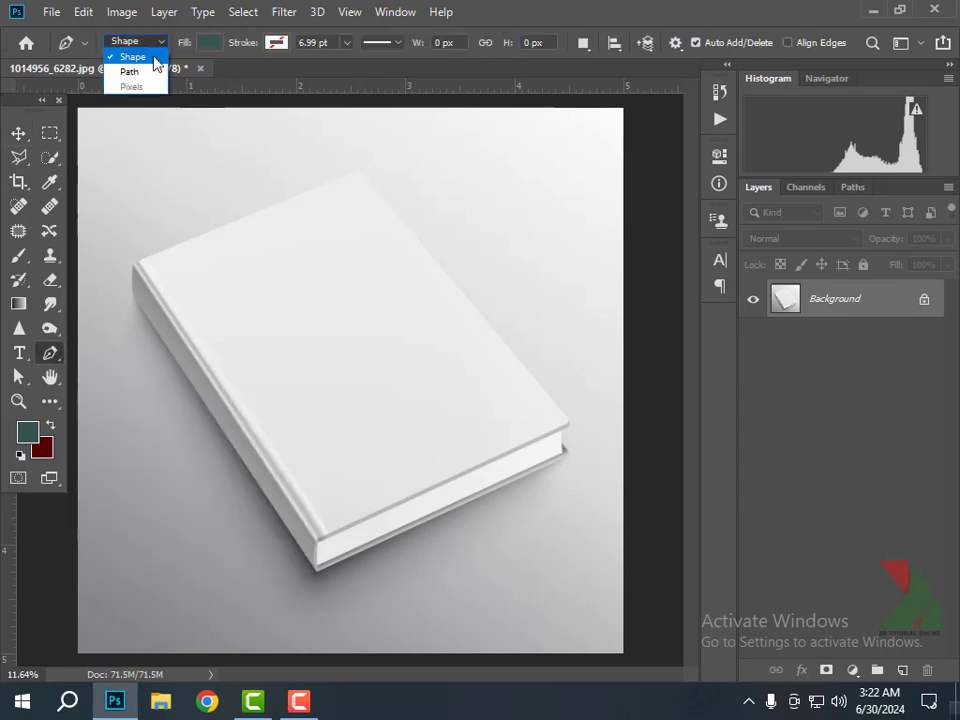
left_click(124, 71)
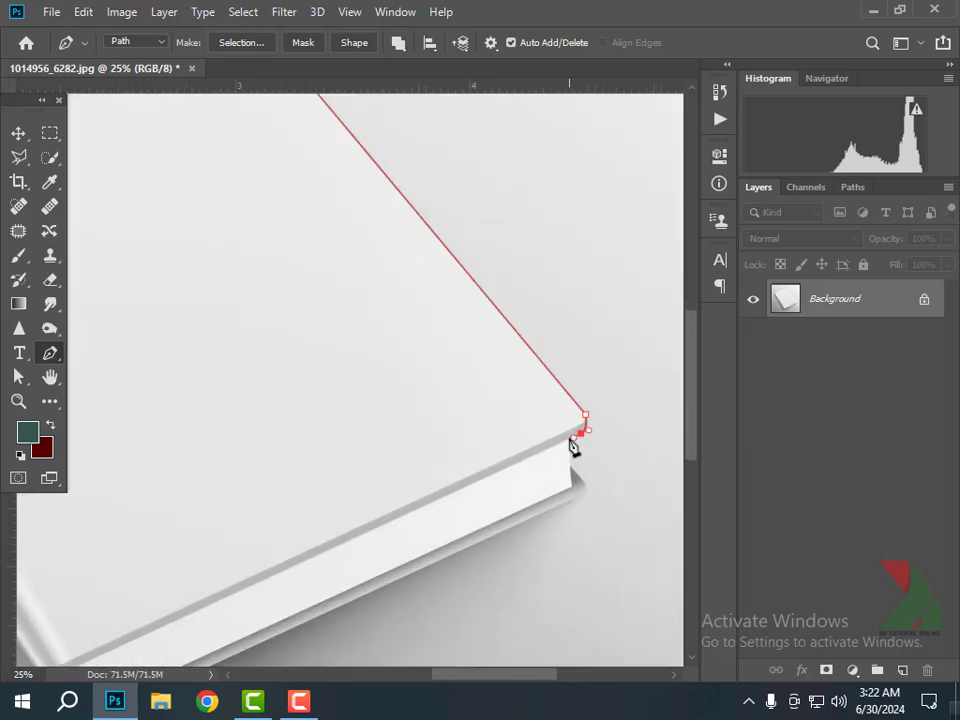
left_click(569, 496)
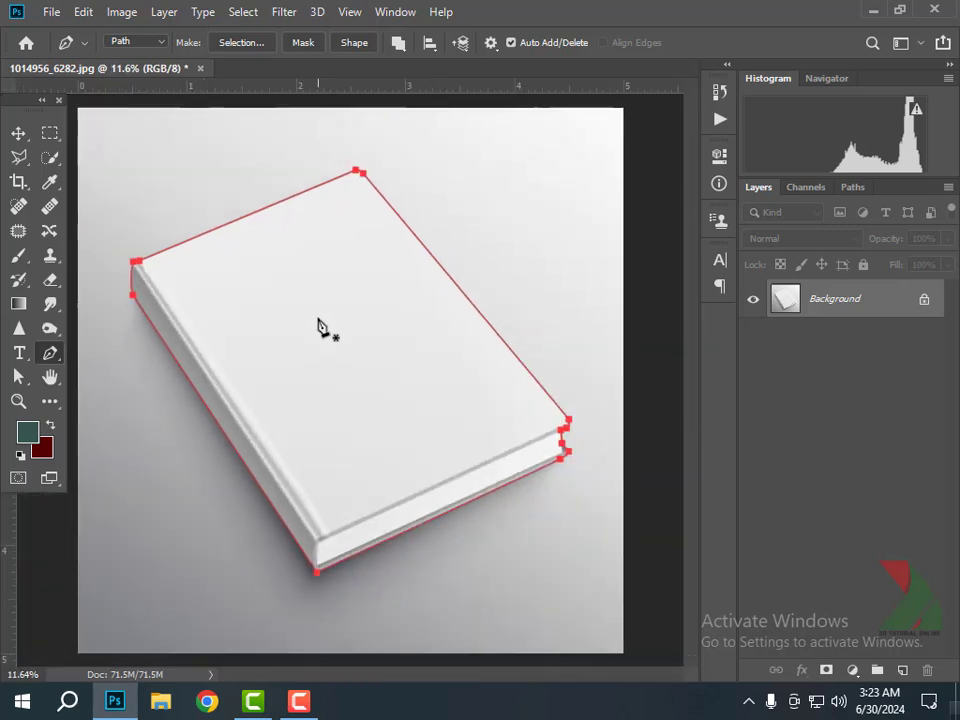
Convert the book path to an unfeathered selection and copy-paste it onto Layer 1
right_click(318, 327)
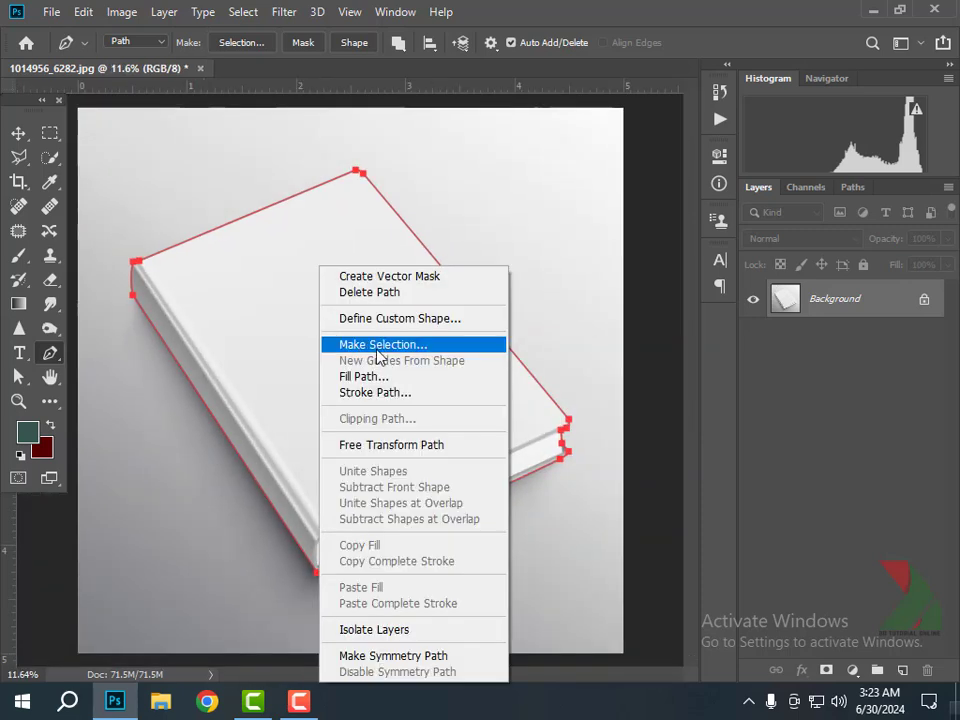
left_click(382, 344)
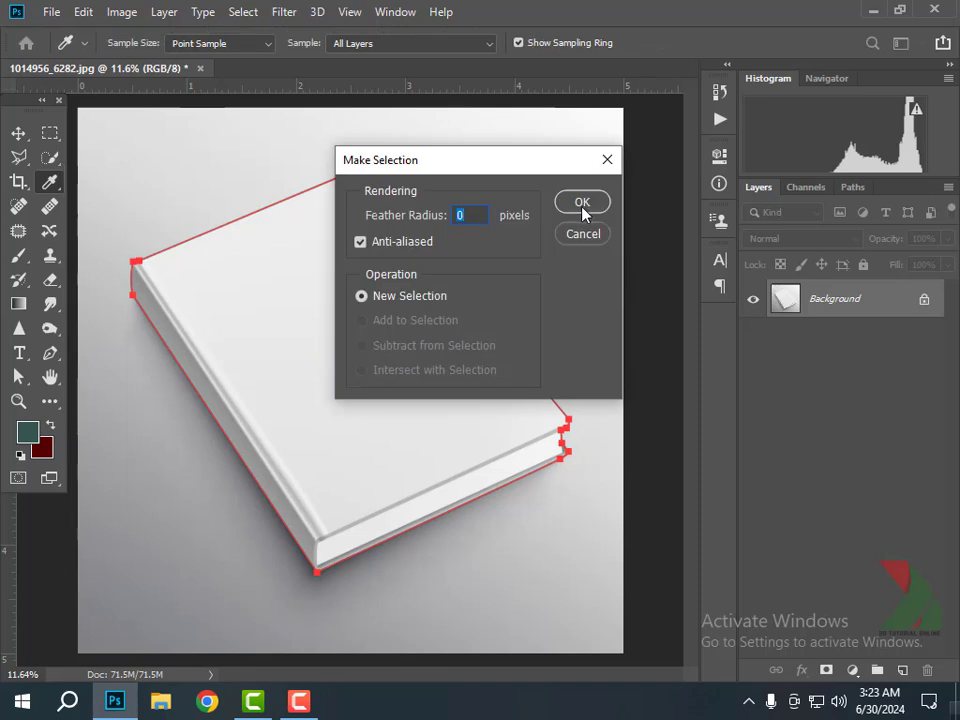
left_click(582, 201)
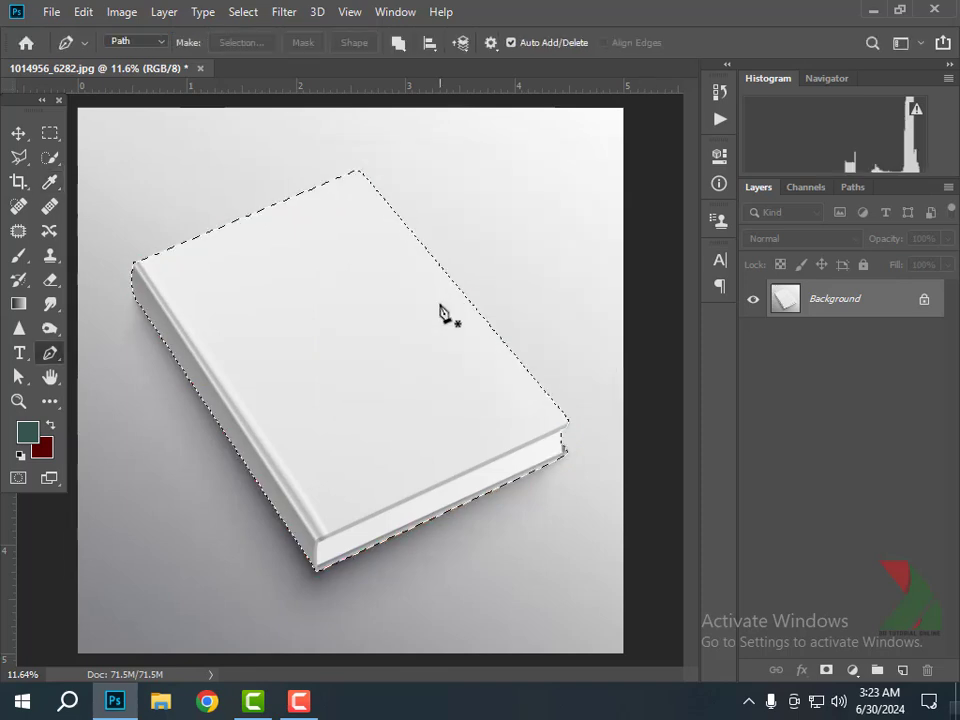
key("Ctrl+C")
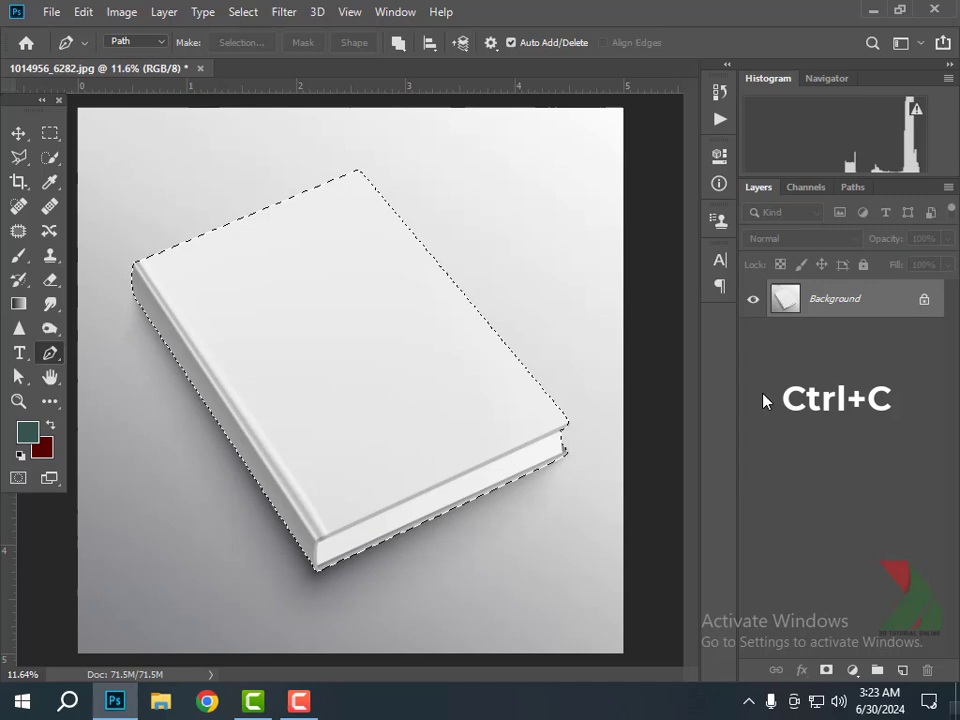
key("ctrl+v")
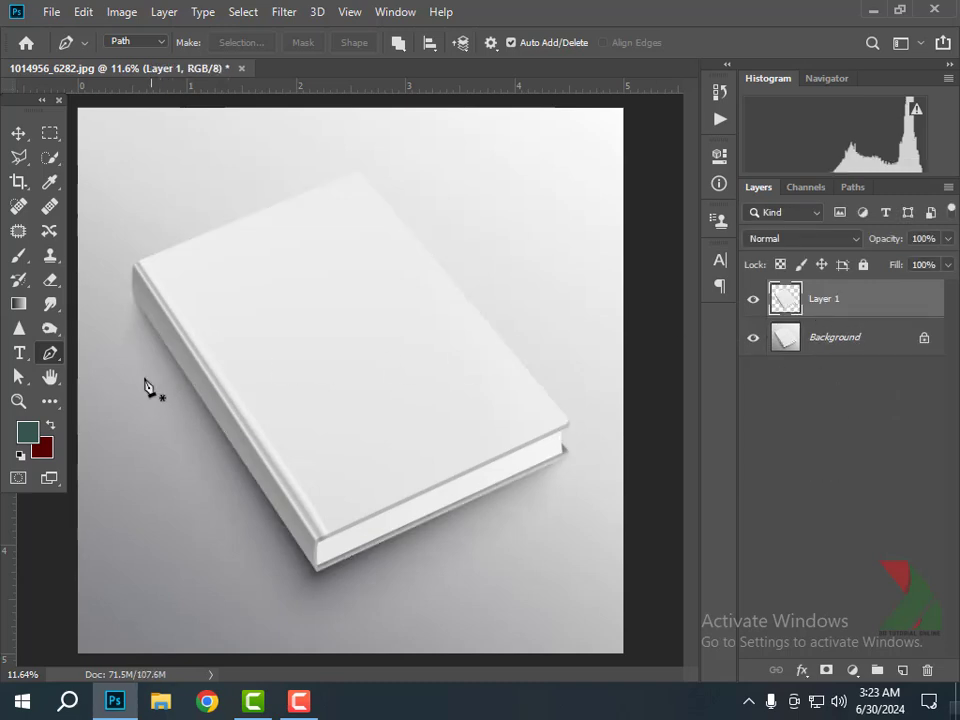
Draw a tall teal rectangle over the book and convert its layer to a smart object
left_click(44, 402)
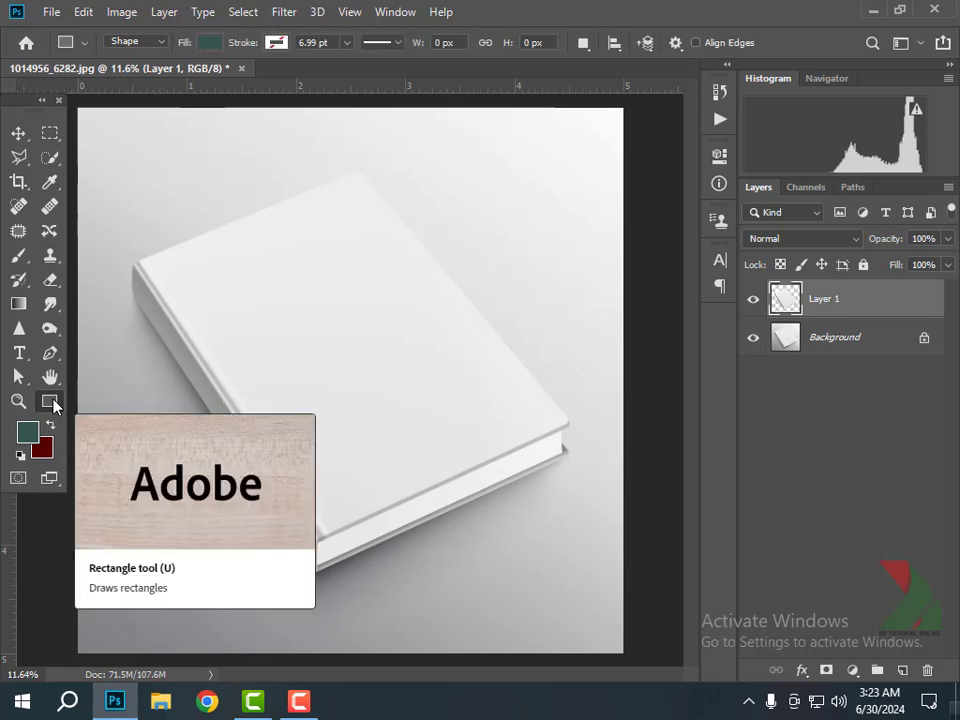
left_click_drag(271, 204, 432, 502)
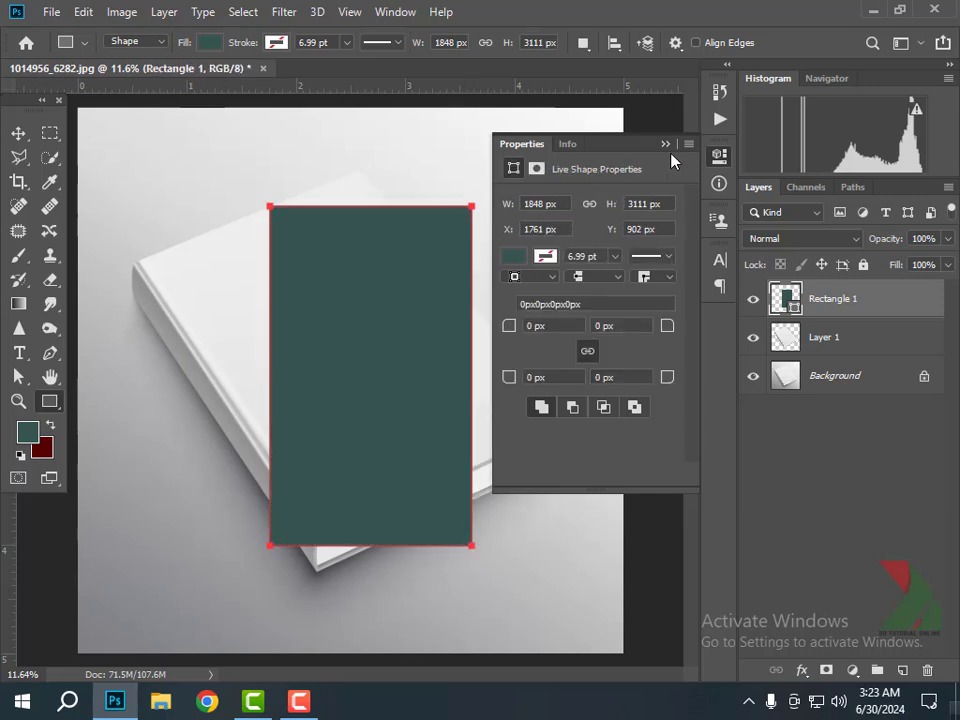
left_click(665, 143)
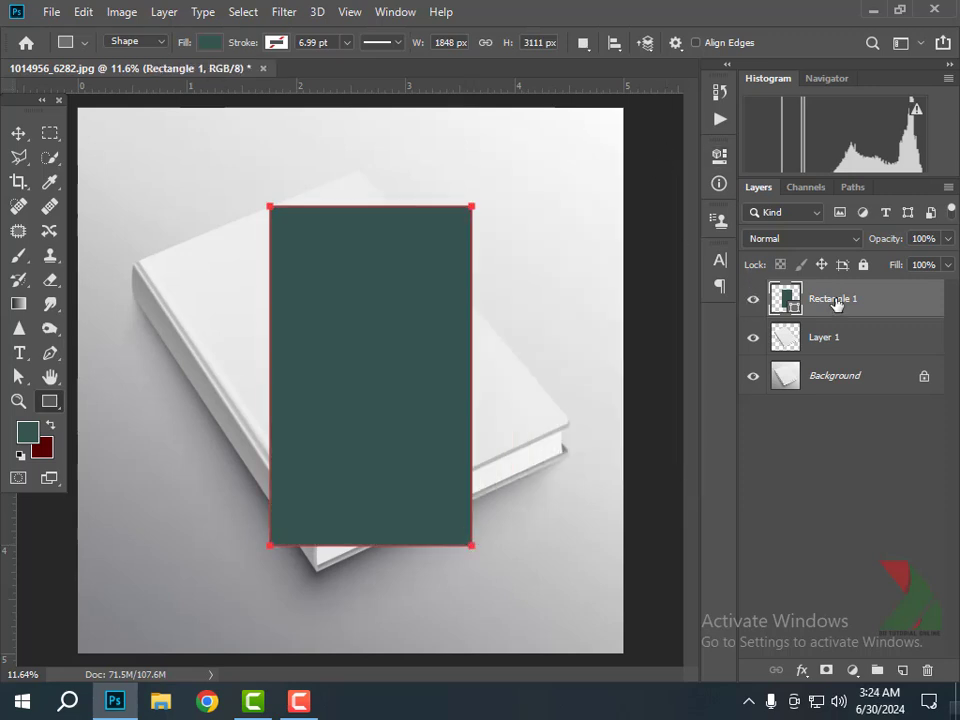
right_click(831, 298)
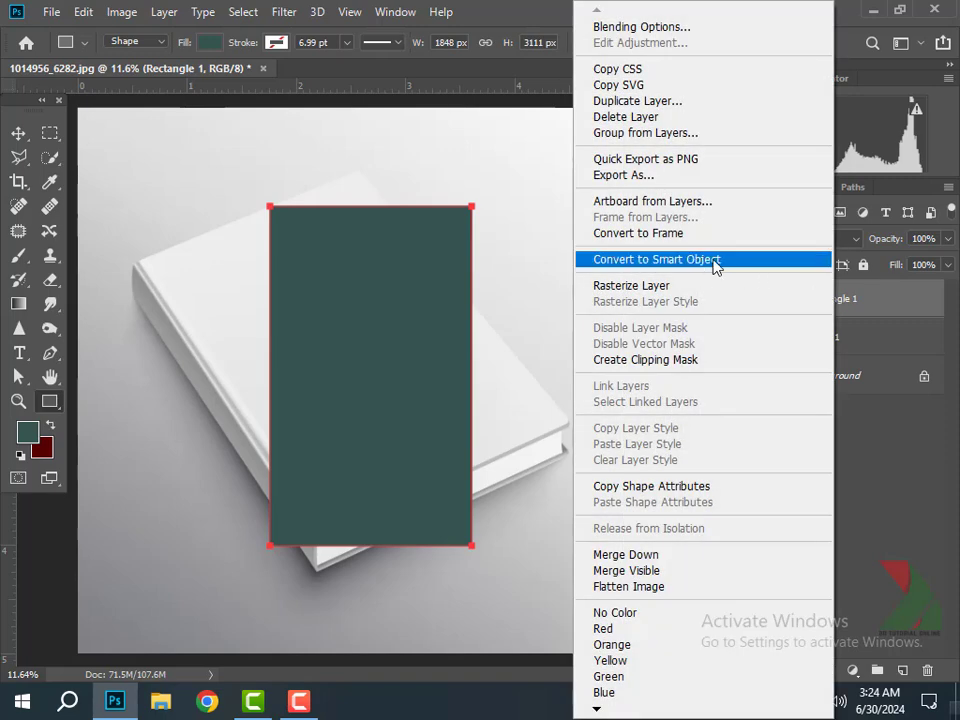
left_click(656, 259)
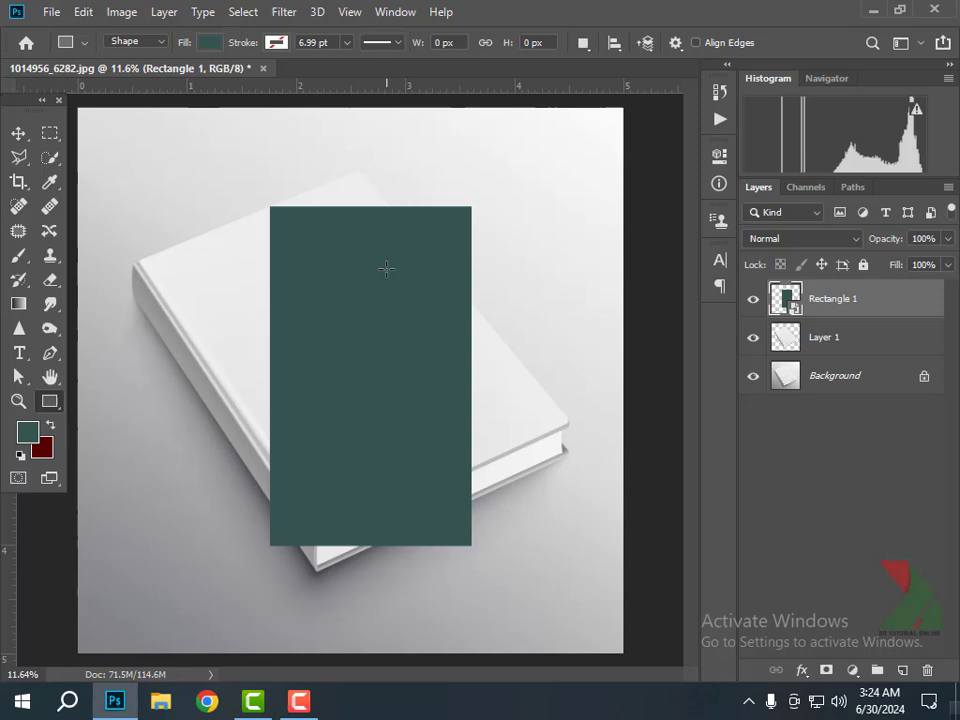
Distort the teal smart object onto the cover corners at lowered opacity, then restore 100% opacity
key("ctrl+t")
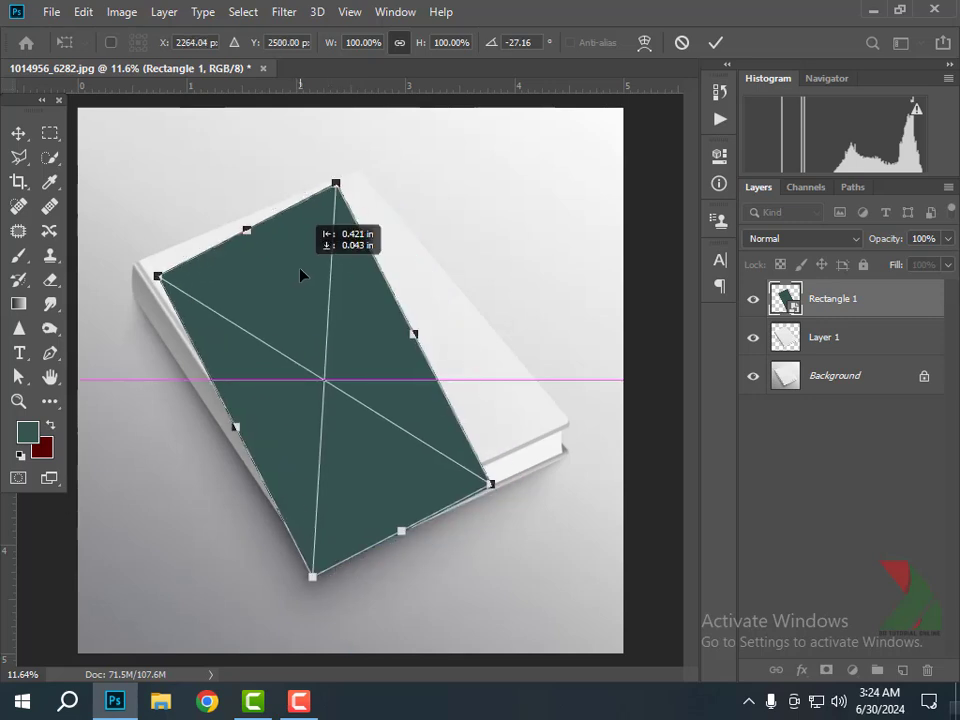
right_click(305, 275)
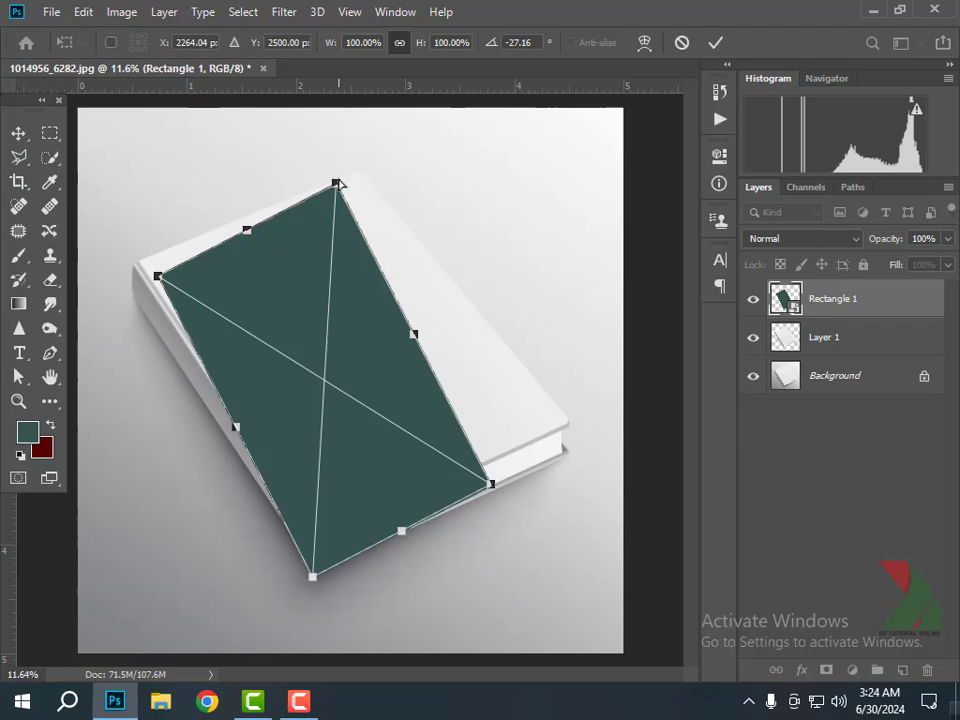
left_click_drag(338, 183, 351, 171)
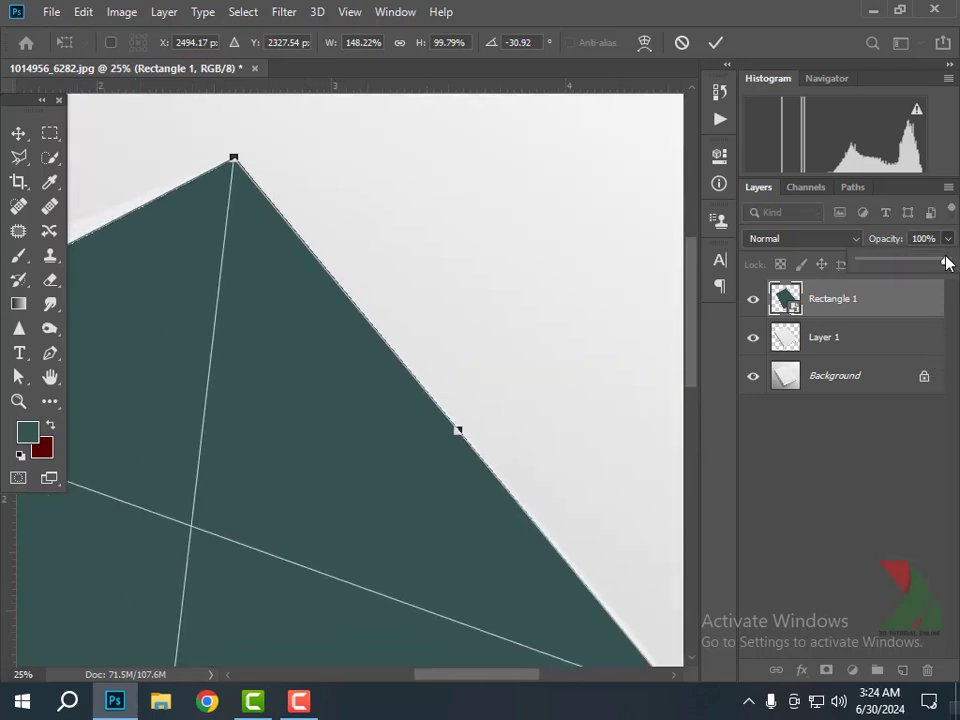
left_click_drag(947, 262, 891, 262)
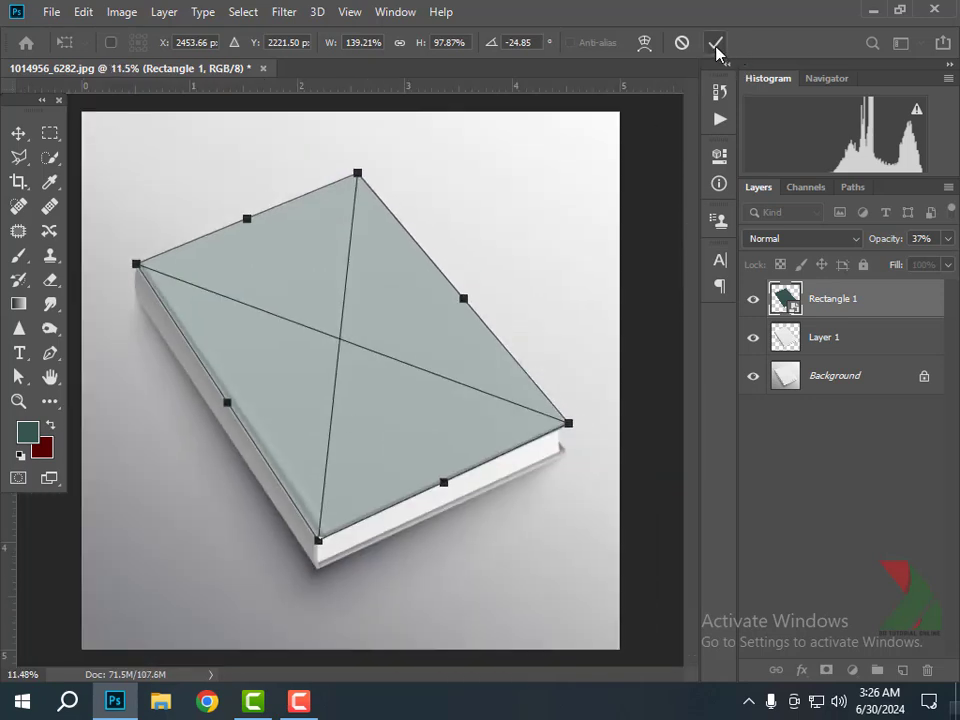
left_click(714, 38)
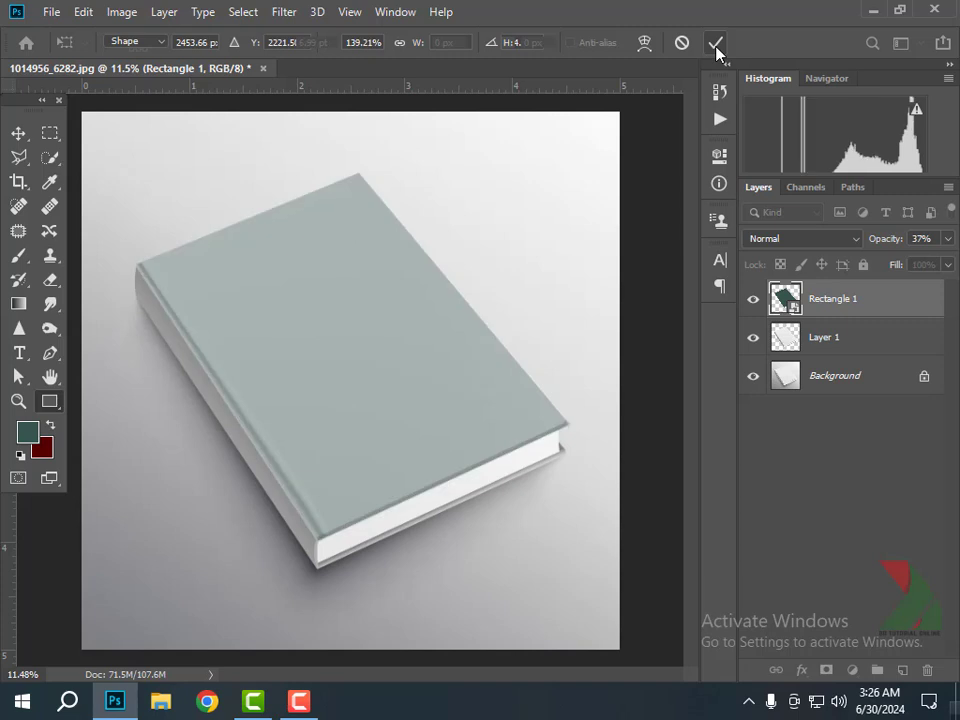
left_click(714, 41)
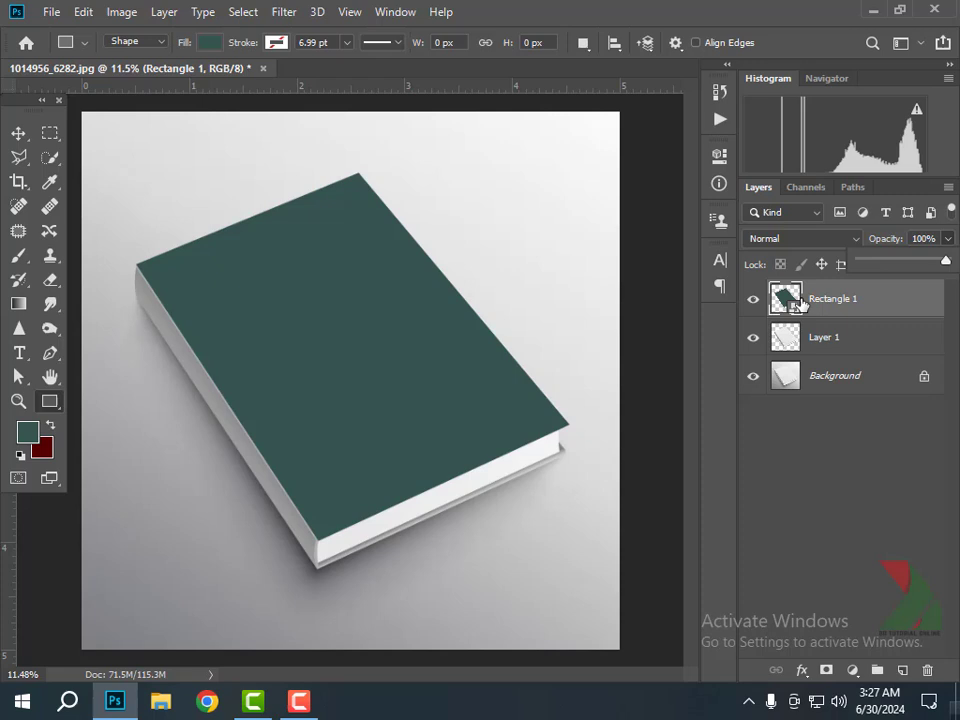
Open the rectangle smart object's contents and start File > Place Embedded
double_click(785, 298)
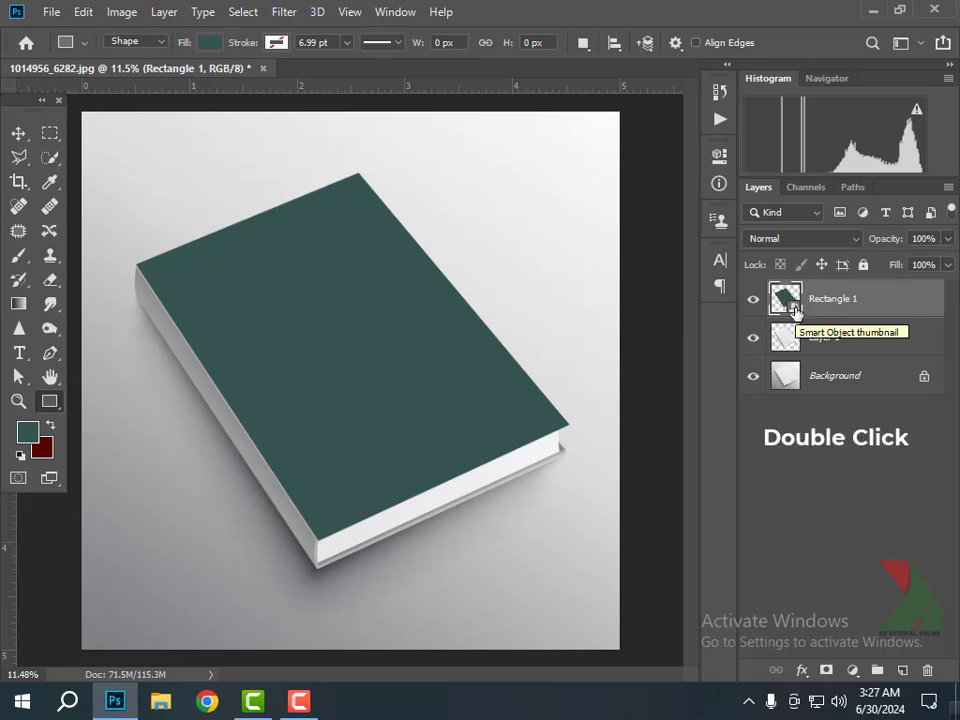
double_click(779, 298)
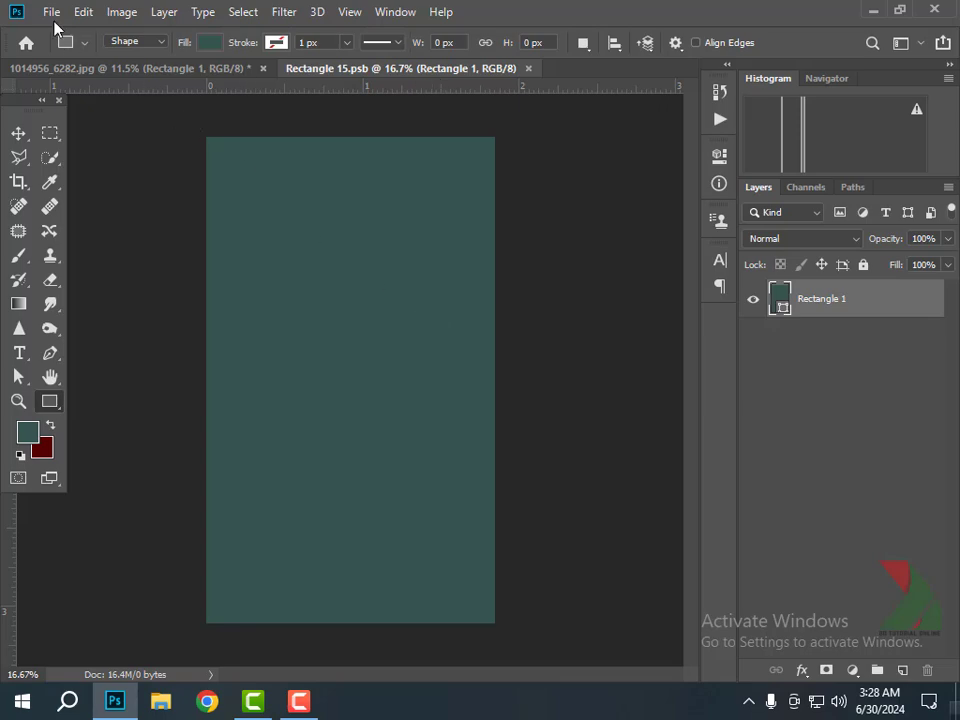
left_click(62, 11)
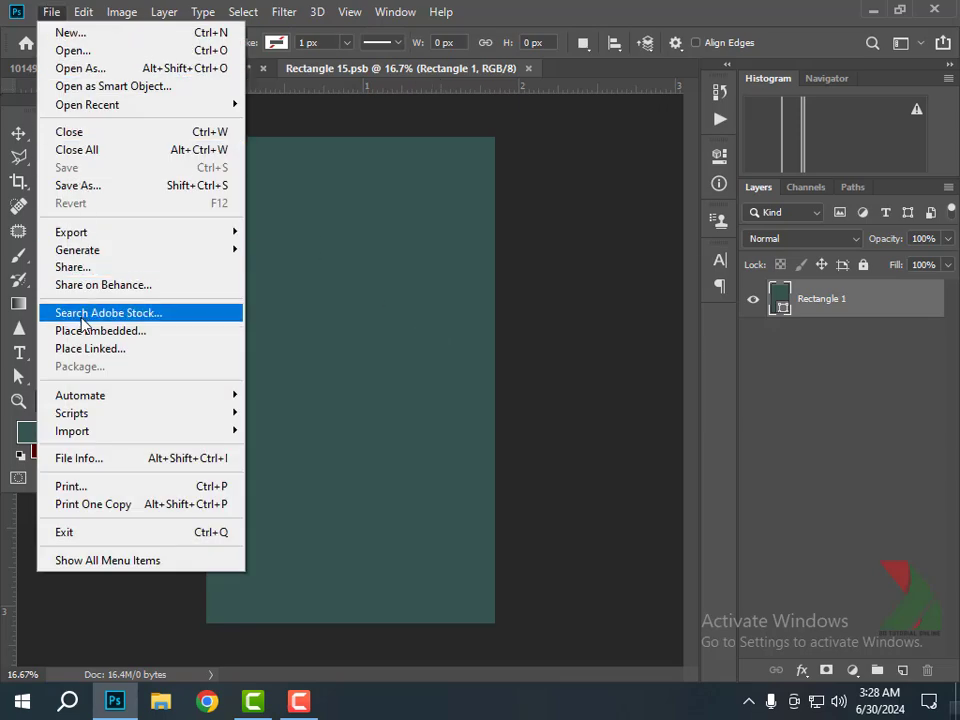
left_click(100, 330)
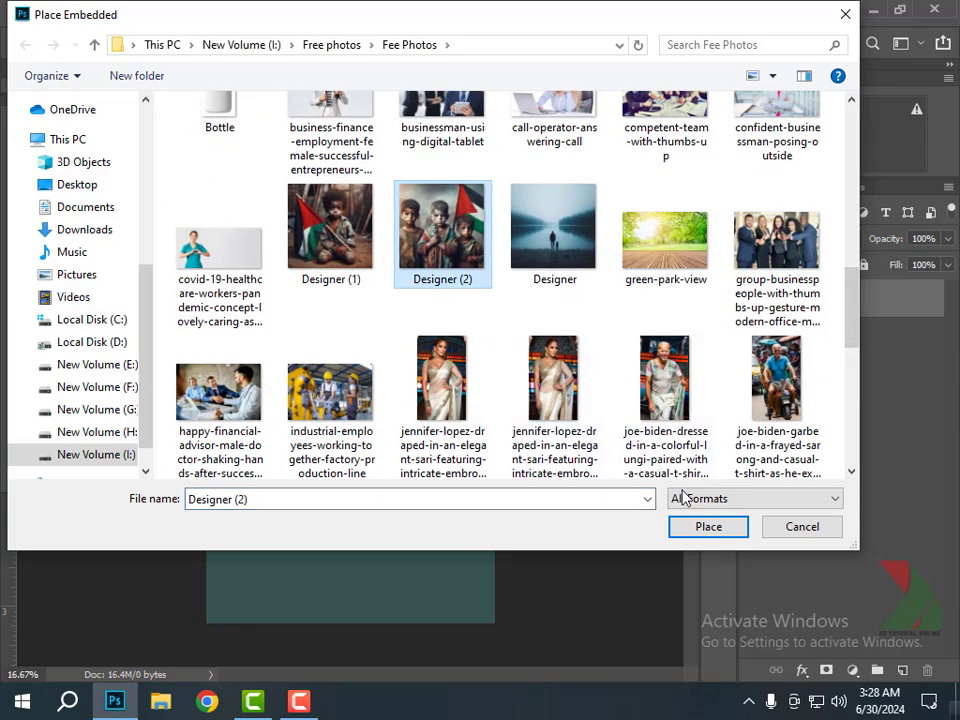
Place the children-with-flag photo and stretch it to the rectangle's top and bottom edges
left_click(708, 526)
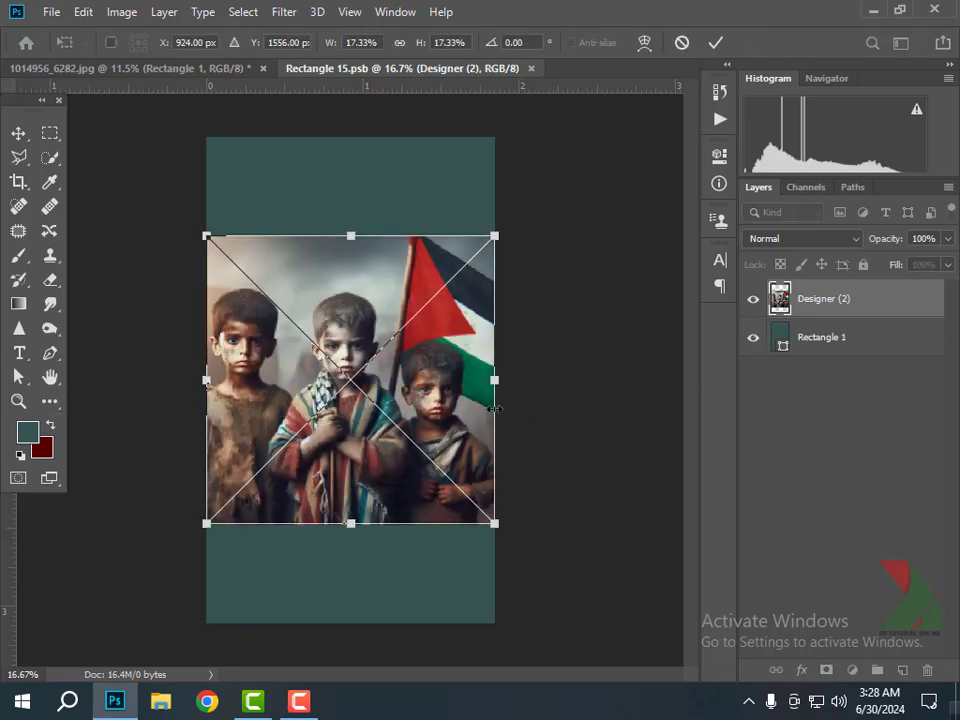
left_click_drag(350, 237, 350, 137)
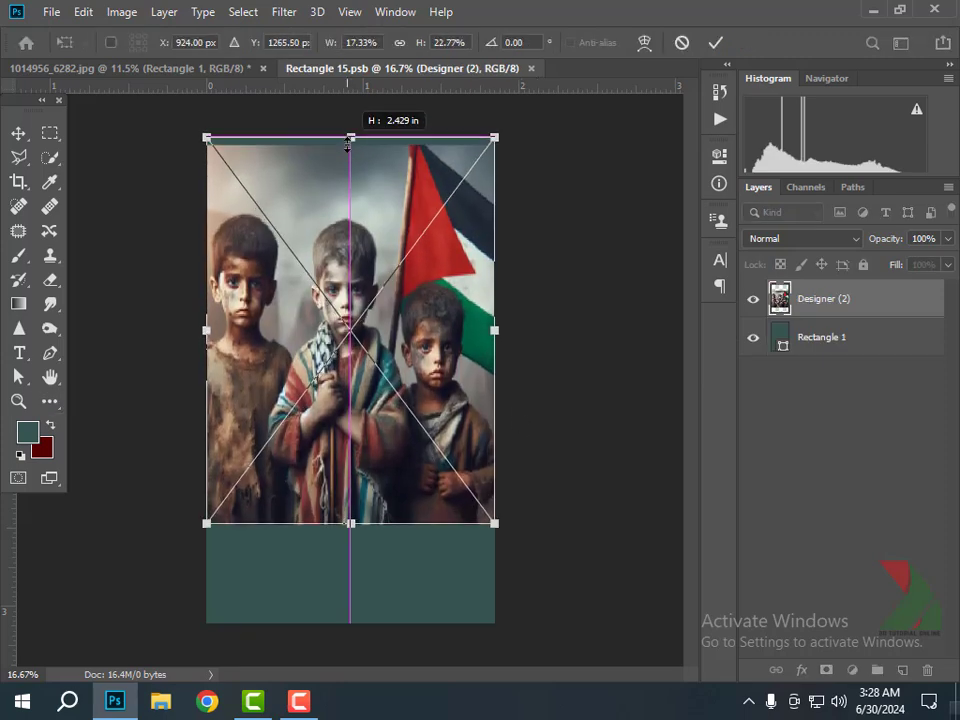
left_click_drag(350, 523, 350, 622)
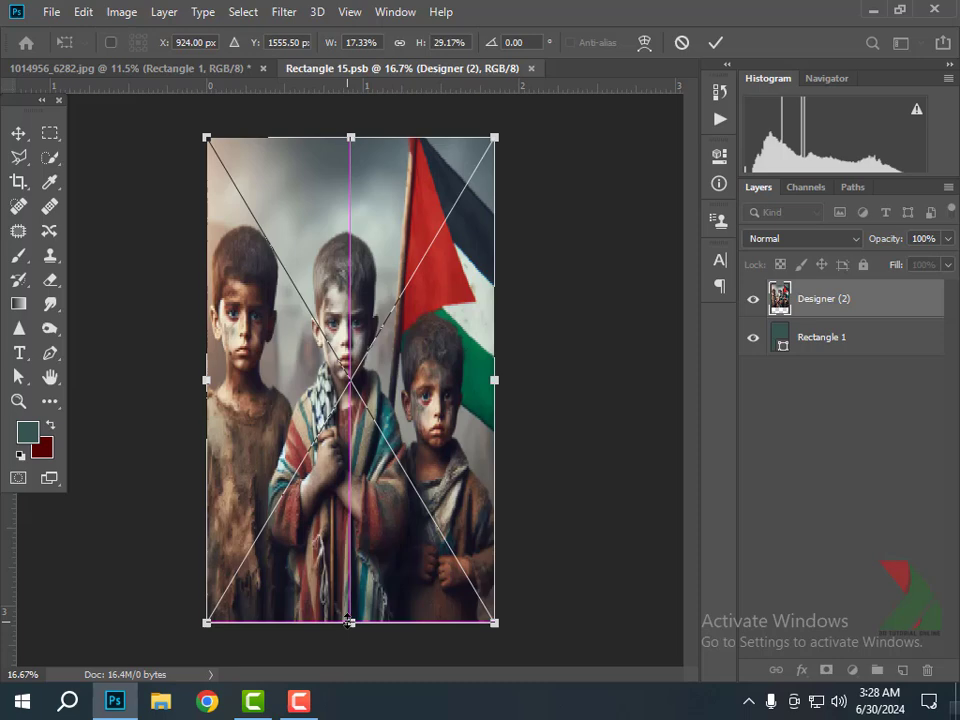
left_click(713, 42)
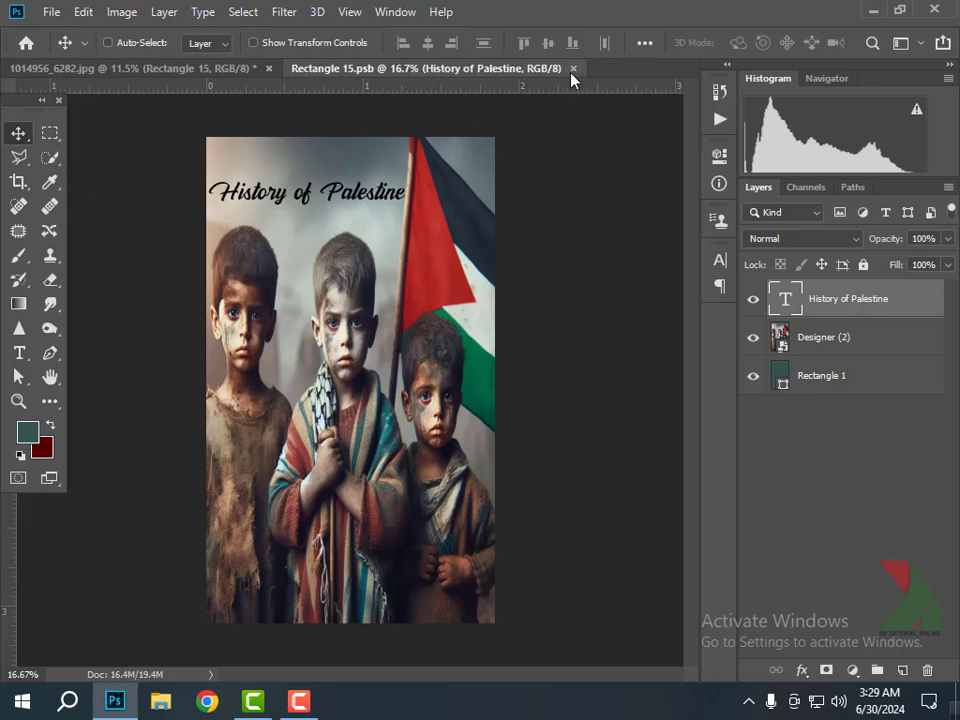
Close the Rectangle 15.psb contents tab to update the mockup cover
left_click(140, 68)
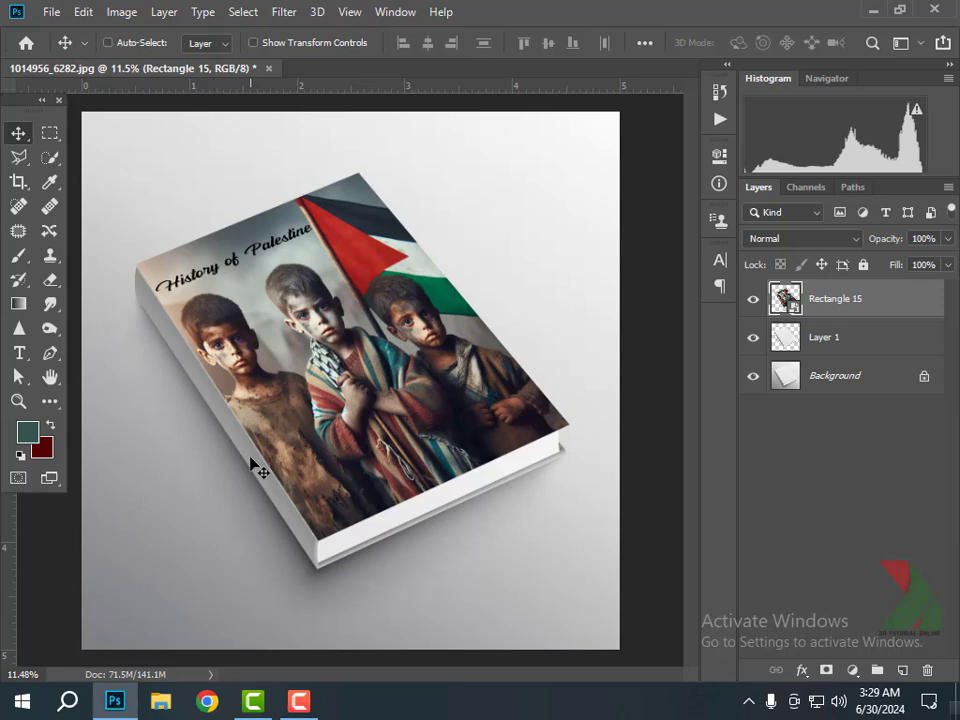
mouse_move(48, 403)
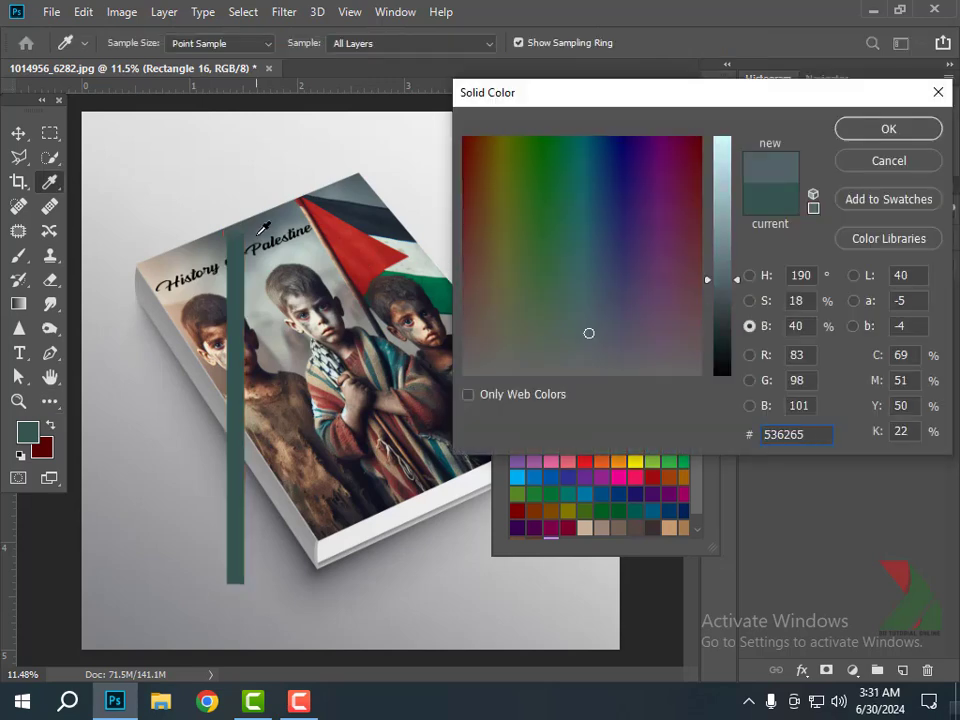
Sample a colour from the cover as the spine strip's fill
left_click(887, 128)
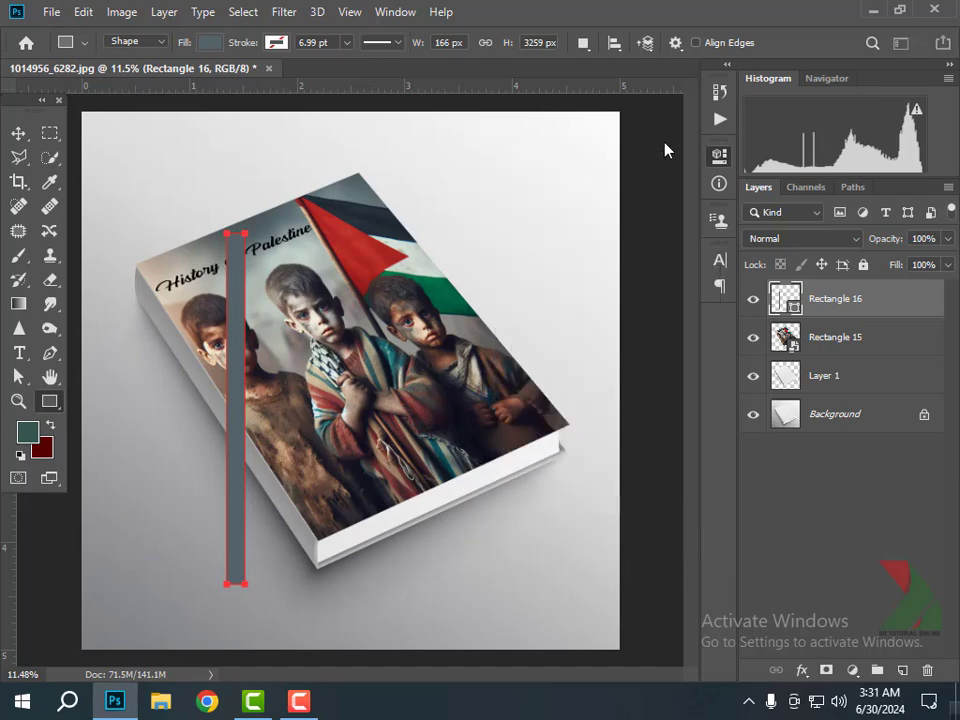
mouse_move(831, 305)
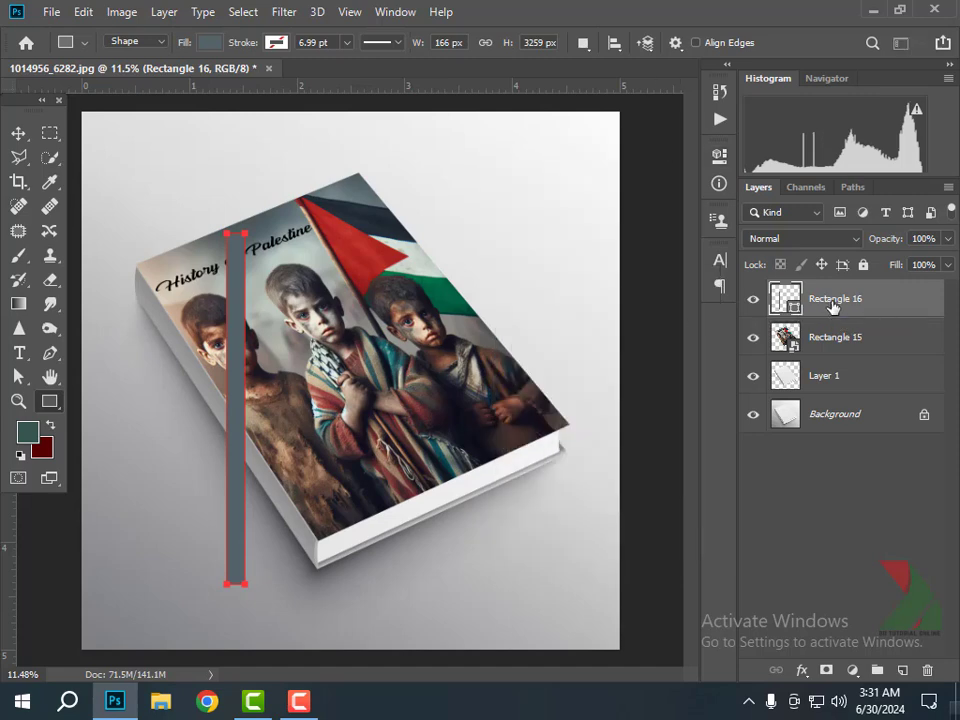
Convert the Rectangle 16 spine strip layer into a smart object
right_click(833, 298)
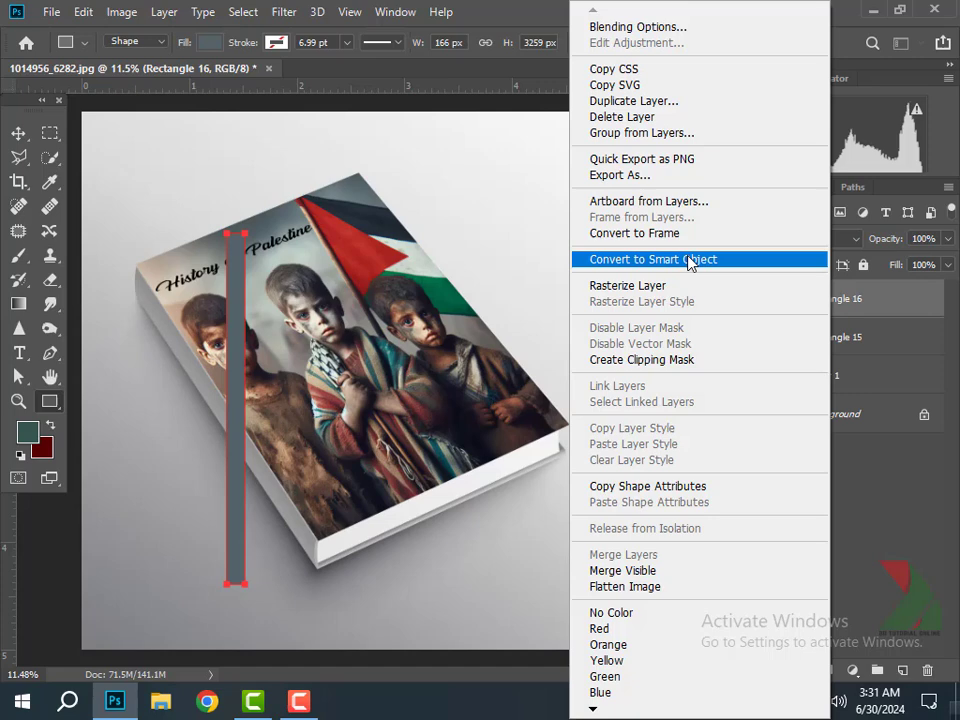
left_click(653, 259)
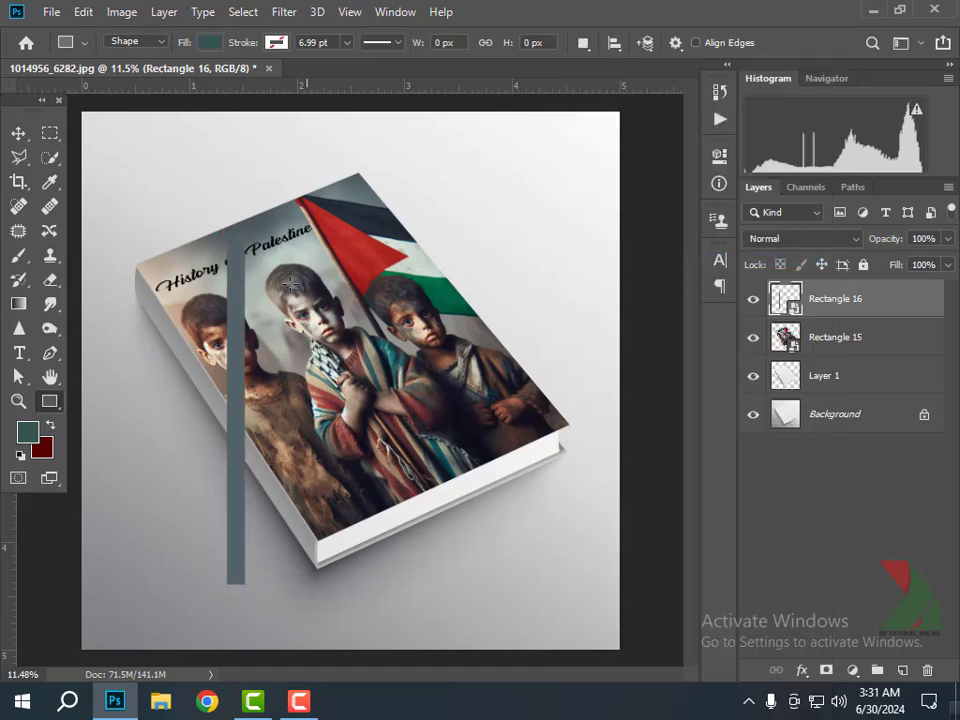
Rotate and stretch the strip along the book's left spine edge, then warp it to fit
key("ctrl+t")
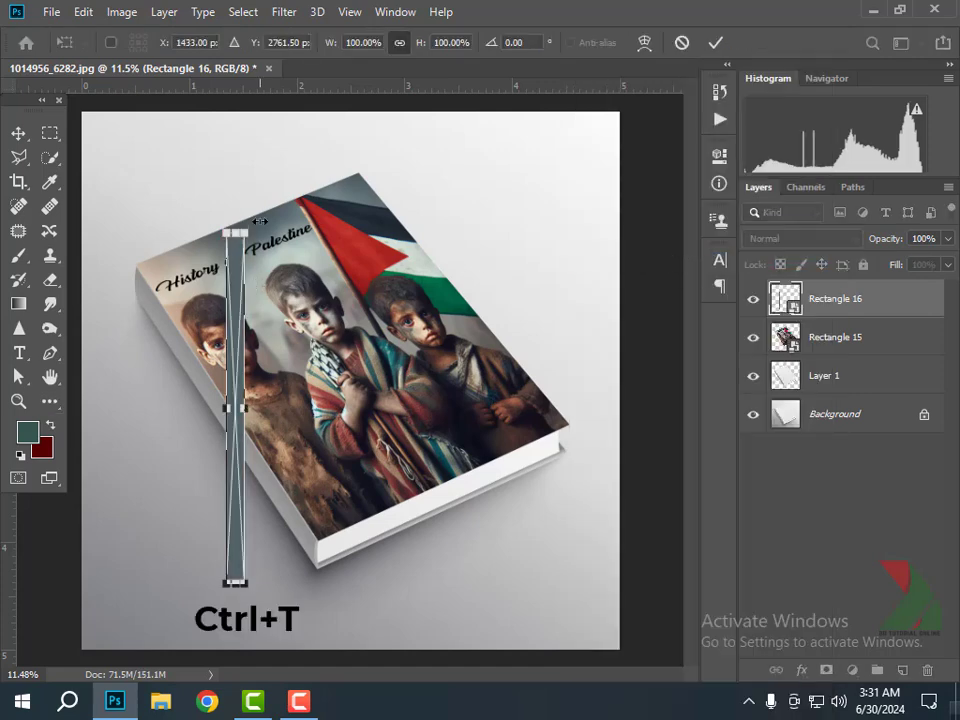
left_click_drag(237, 222, 160, 260)
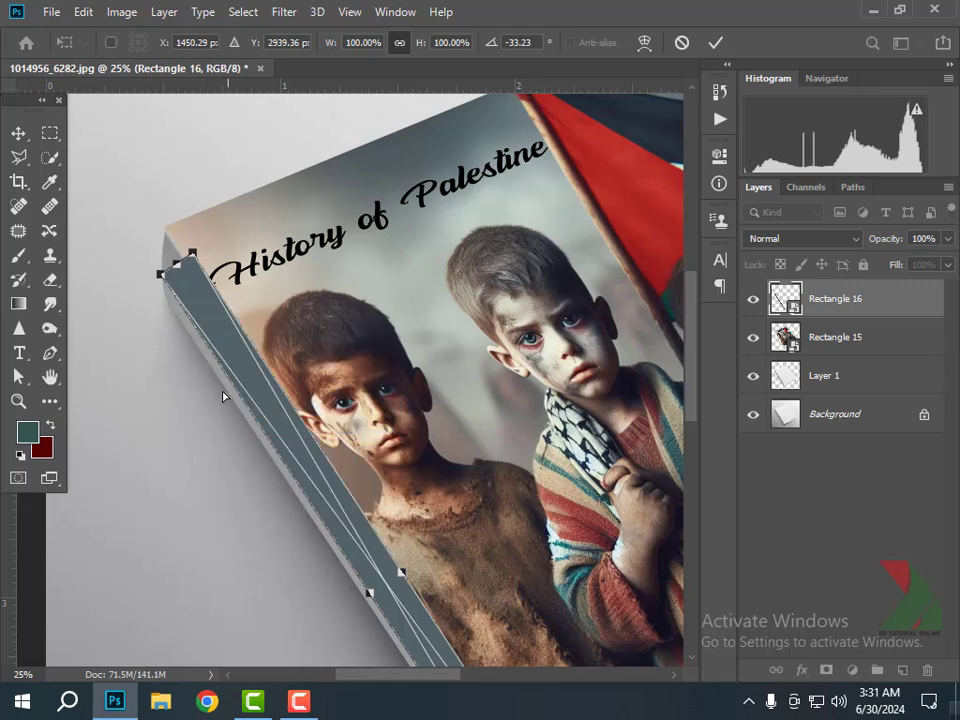
left_click_drag(190, 255, 160, 245)
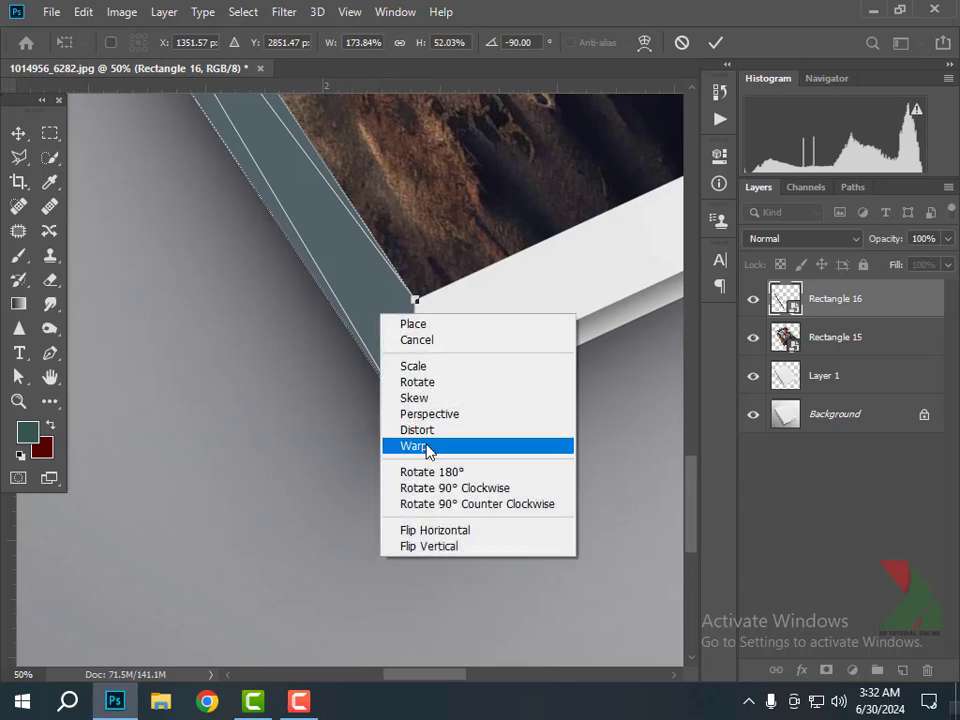
left_click(411, 445)
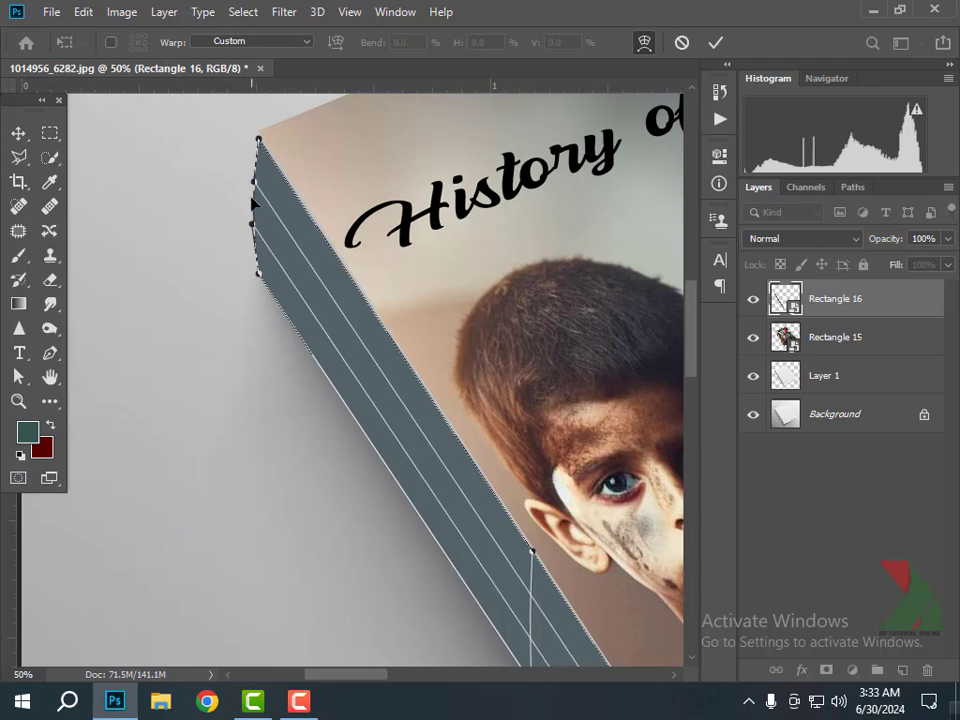
right_click(450, 460)
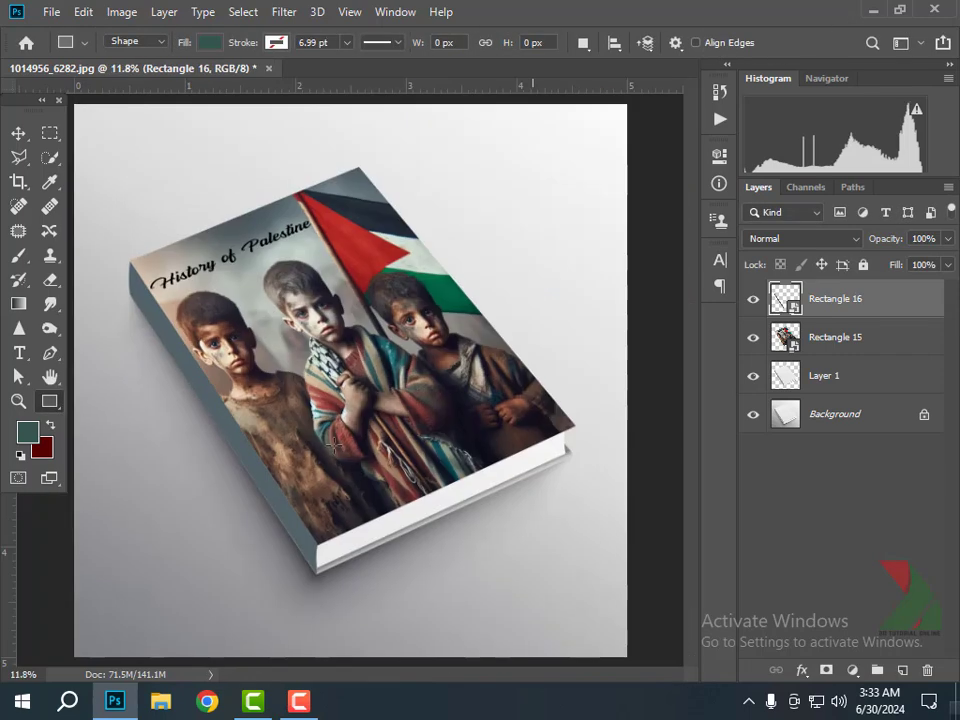
Add vertical 'Free Palestine' text in Anton inside the Rectangle 16 smart object and save
double_click(783, 298)
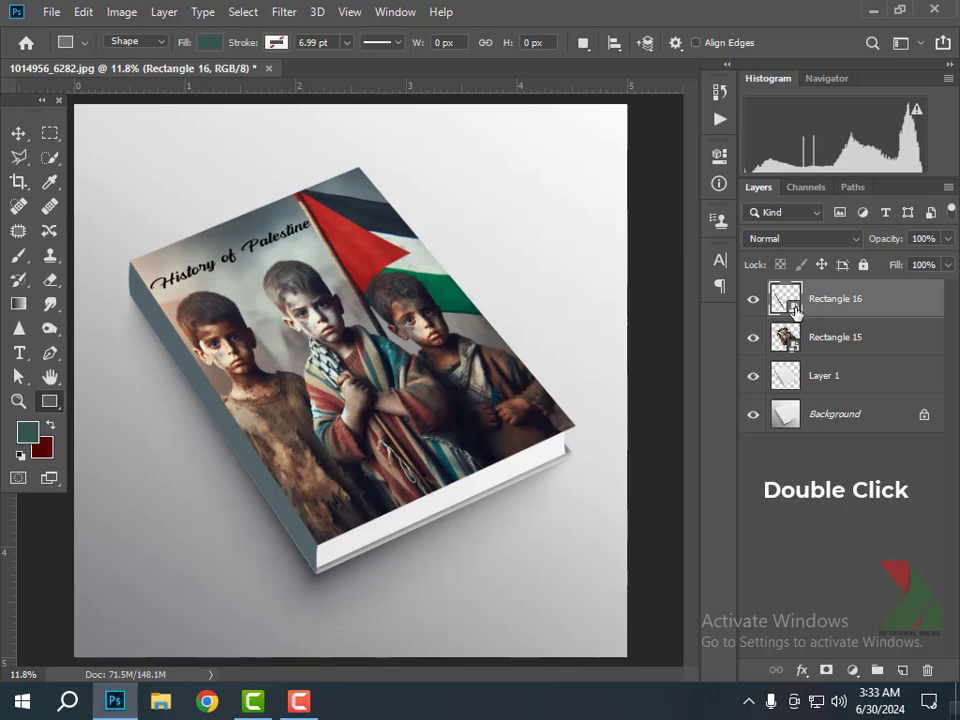
double_click(781, 298)
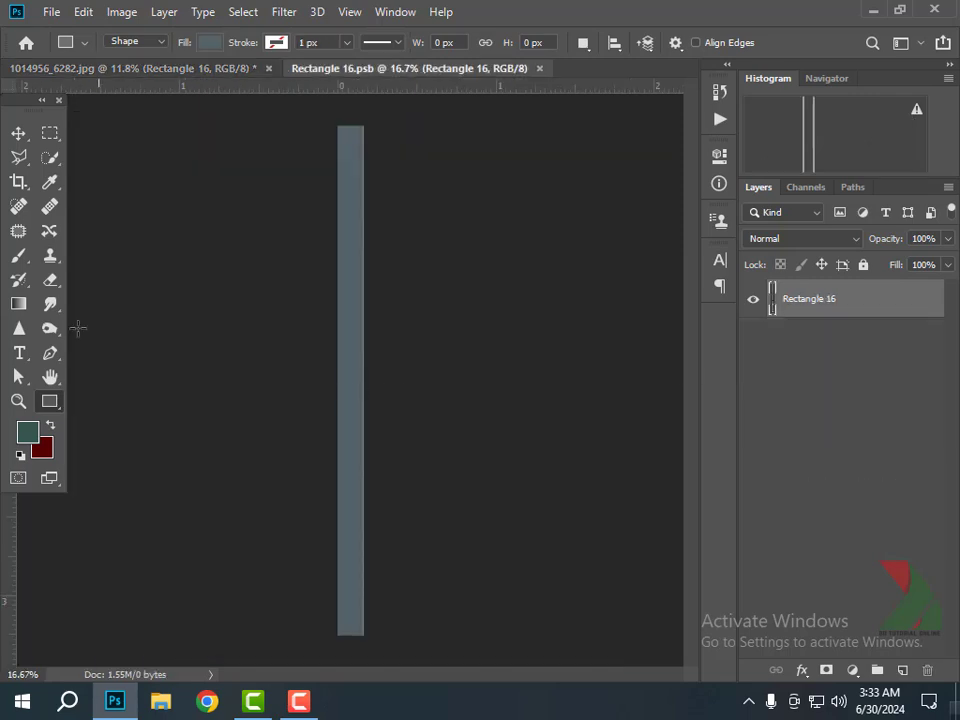
left_click(18, 352)
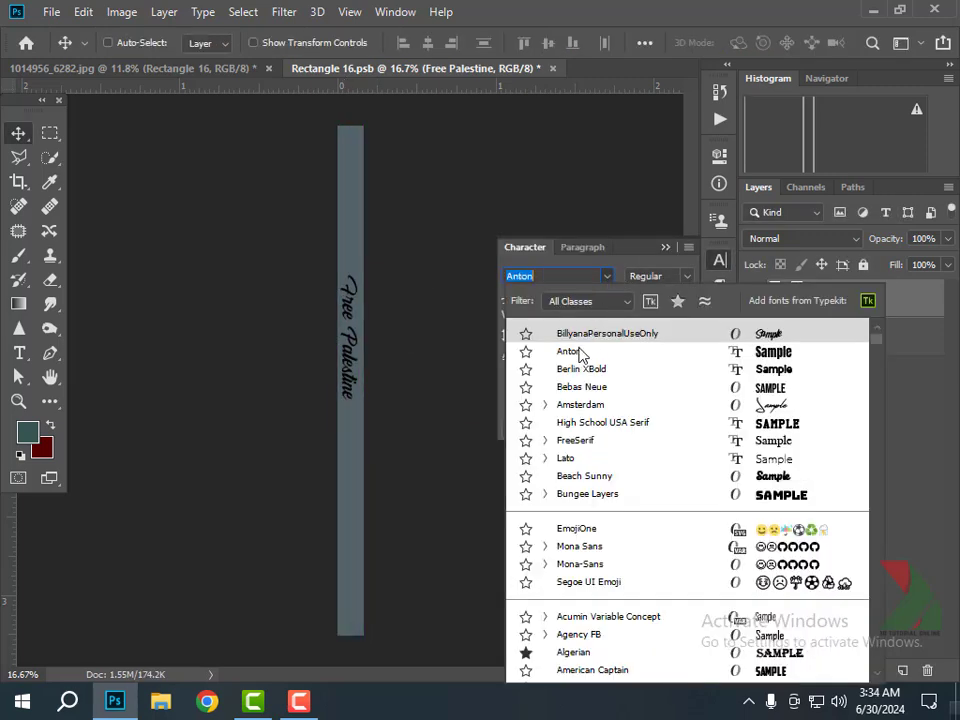
left_click(570, 351)
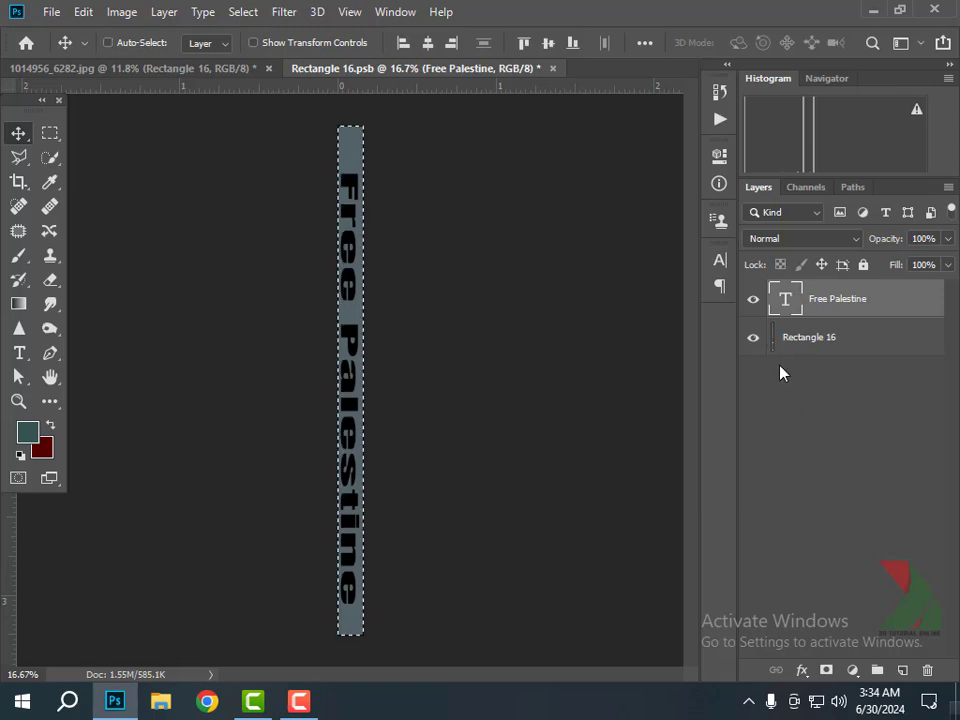
left_click(545, 43)
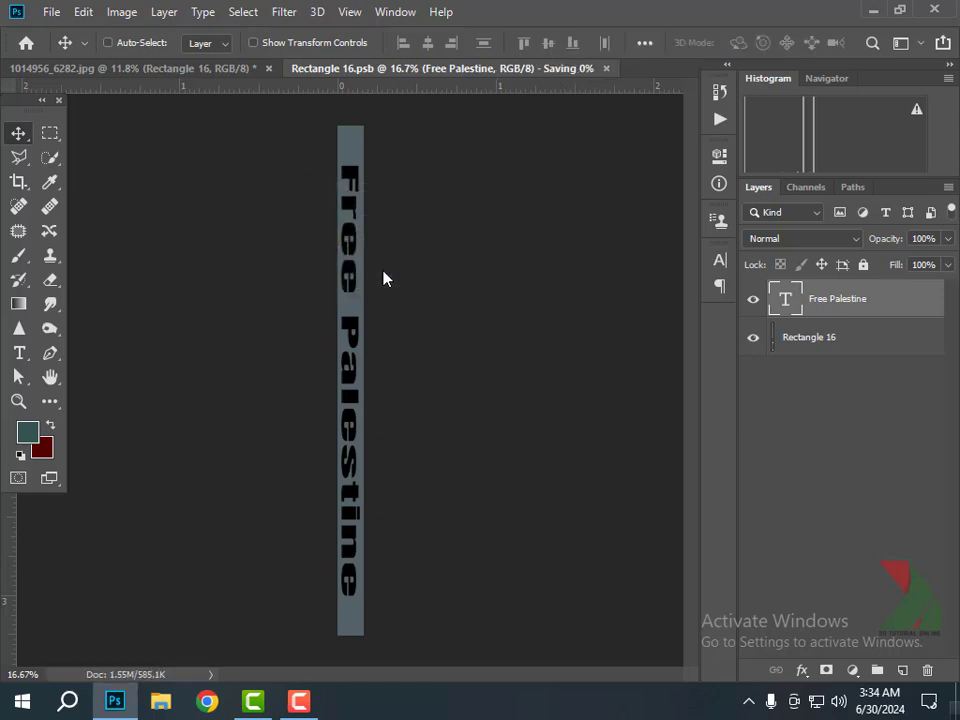
Back in the mockup, set the Rectangle 16 spine layer to Multiply blend mode
left_click(140, 68)
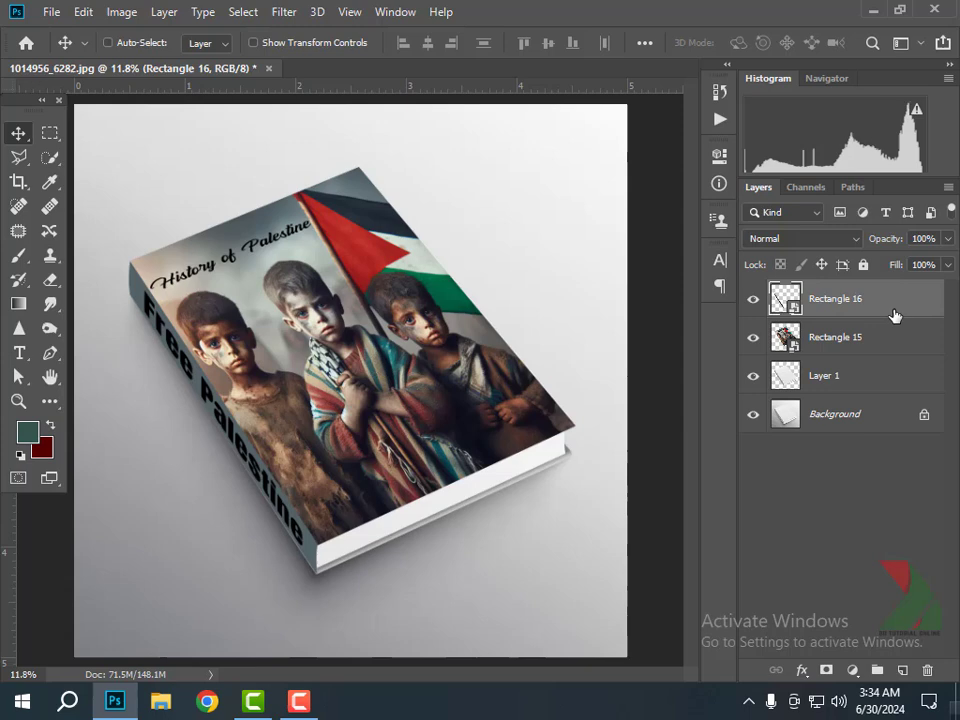
left_click(802, 238)
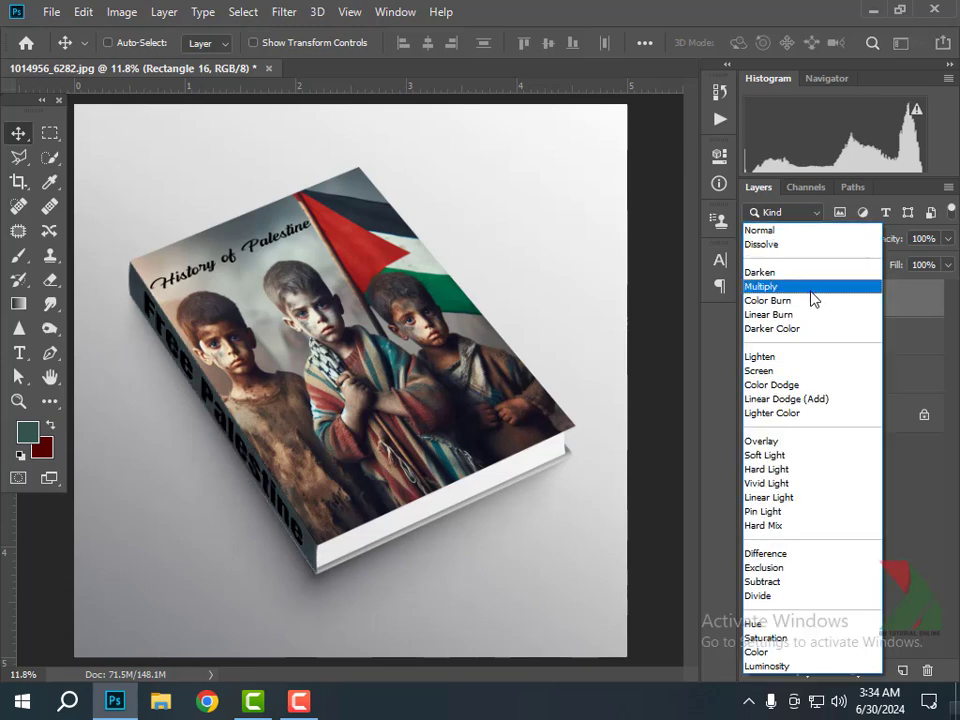
left_click(761, 286)
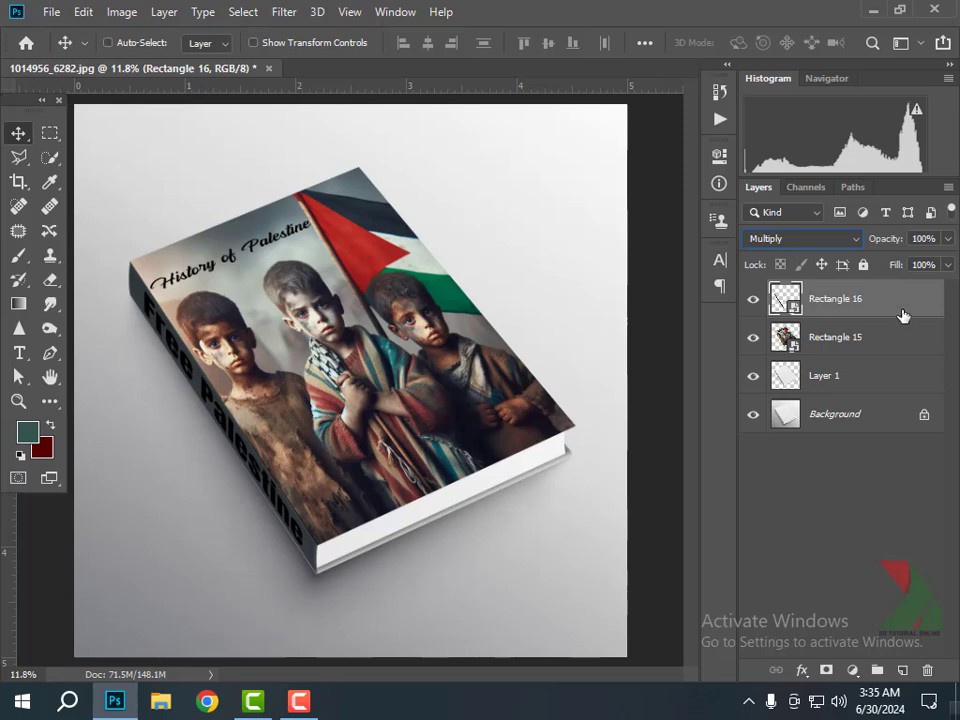
In the spine's Blending Options, split the Underlying Layer white slider apart
left_click(801, 670)
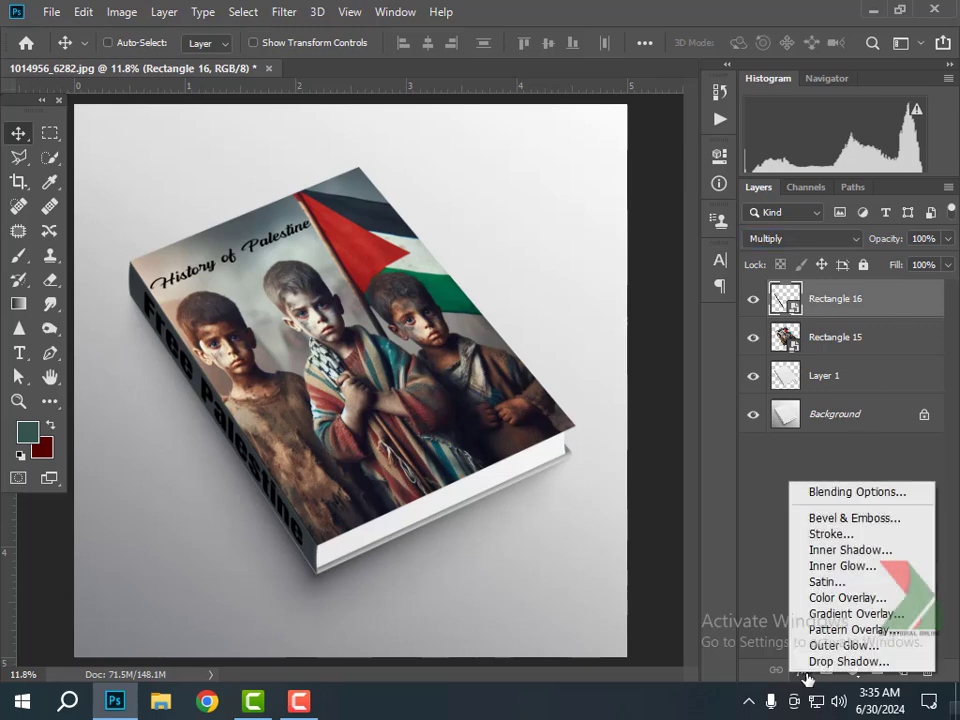
mouse_move(850, 496)
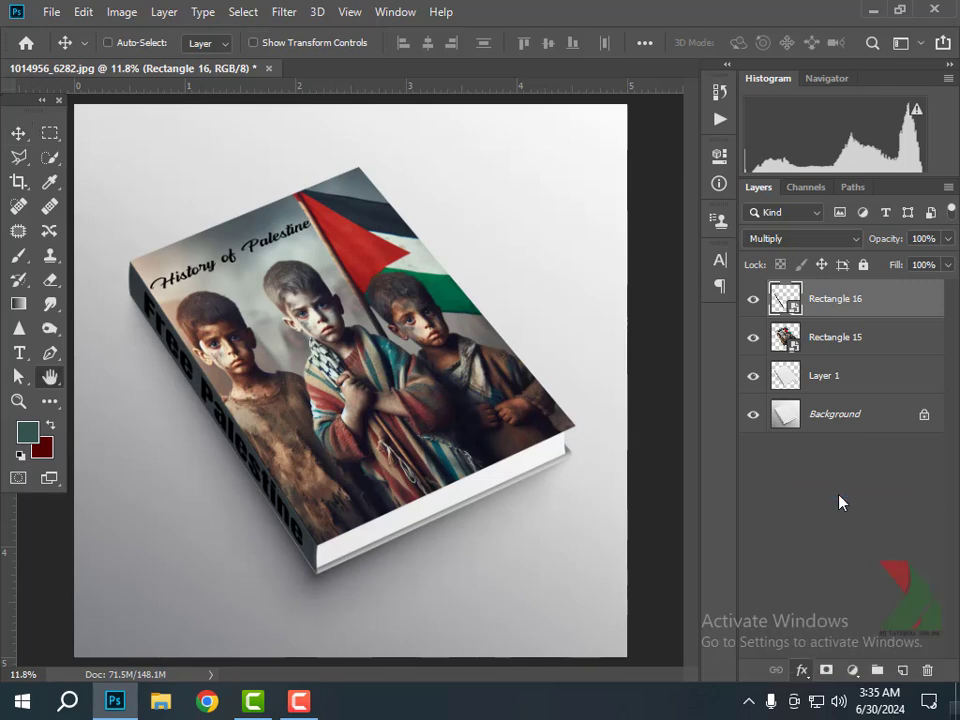
double_click(835, 298)
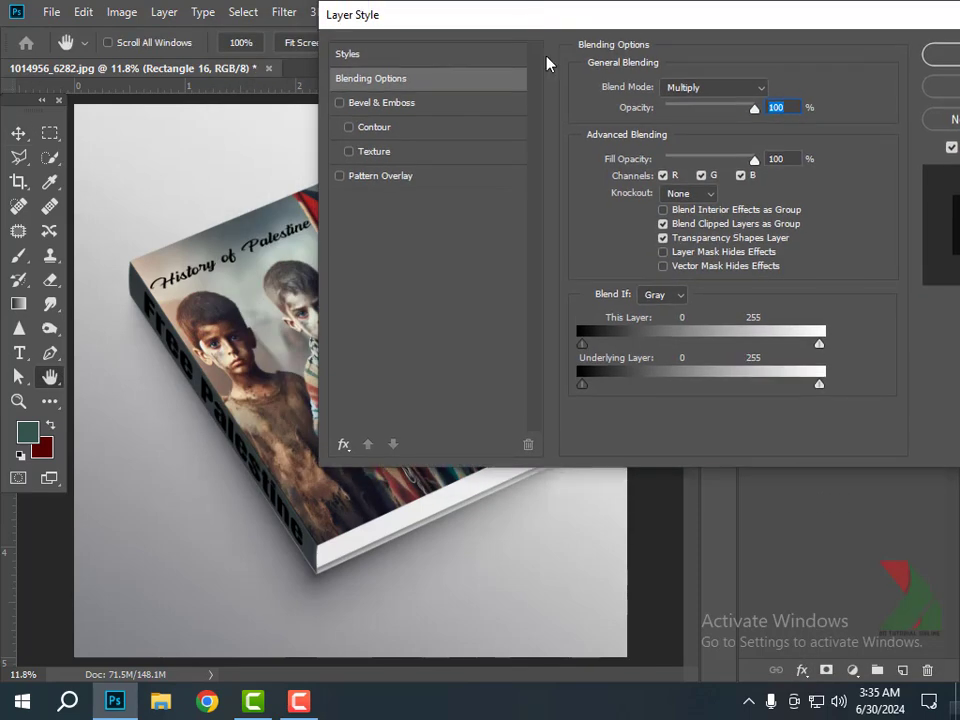
mouse_move(818, 390)
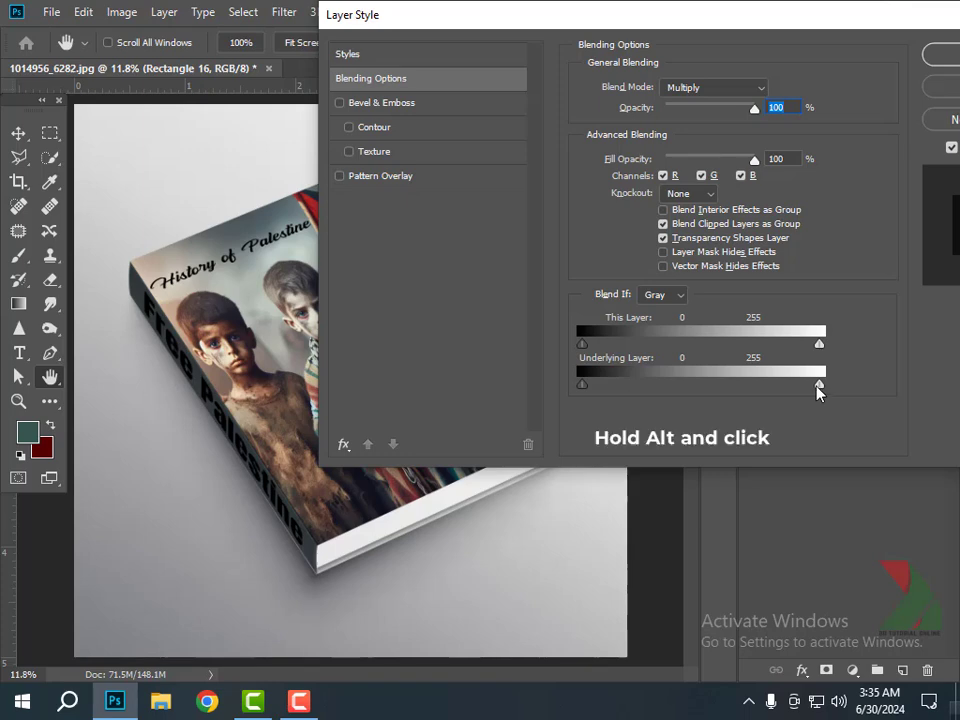
left_click_drag(819, 384, 775, 384)
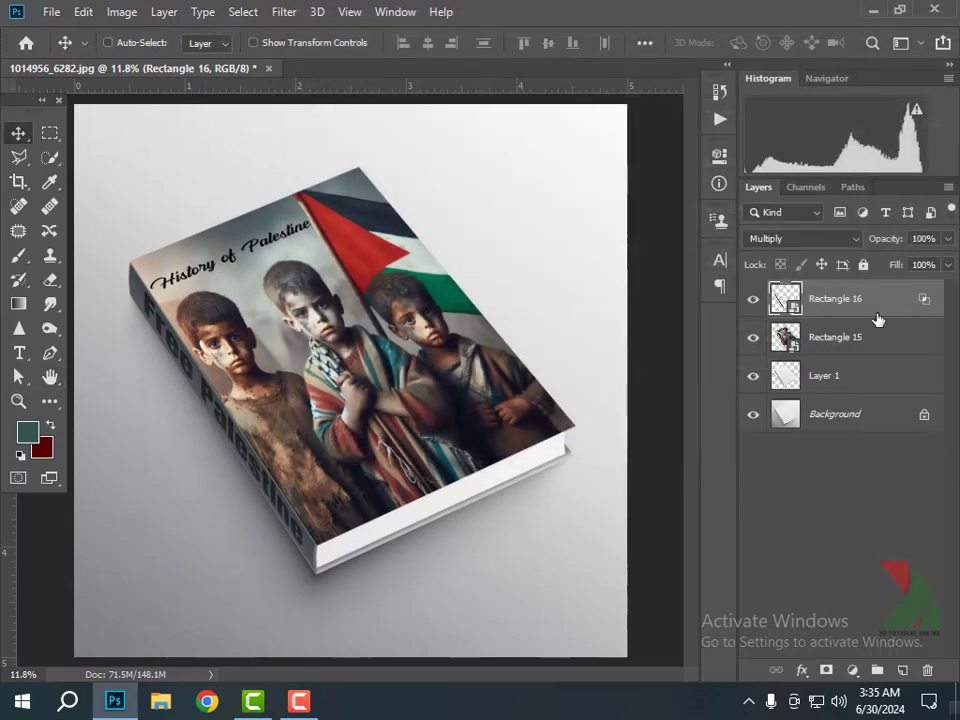
Set the Rectangle 15 children photo cover layer to Multiply blend mode
left_click(835, 337)
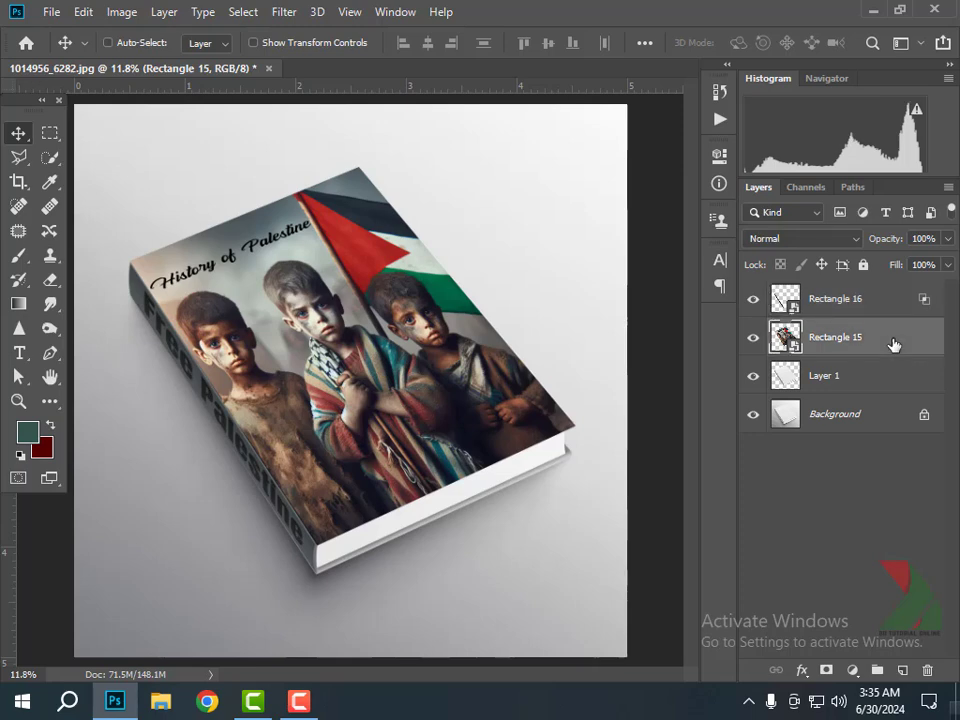
left_click(802, 238)
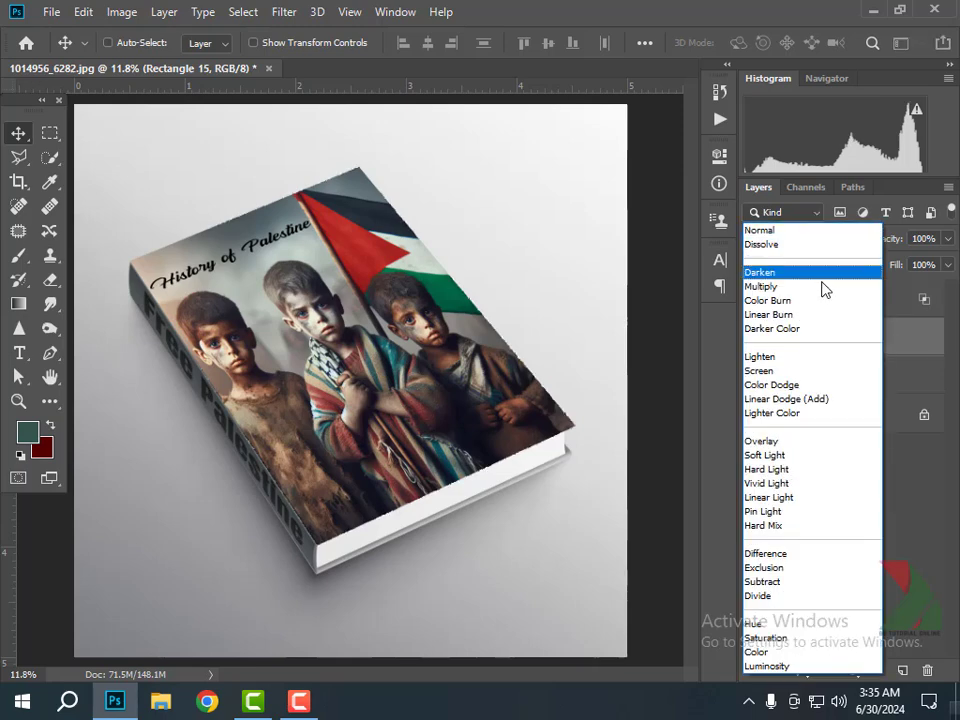
left_click(761, 286)
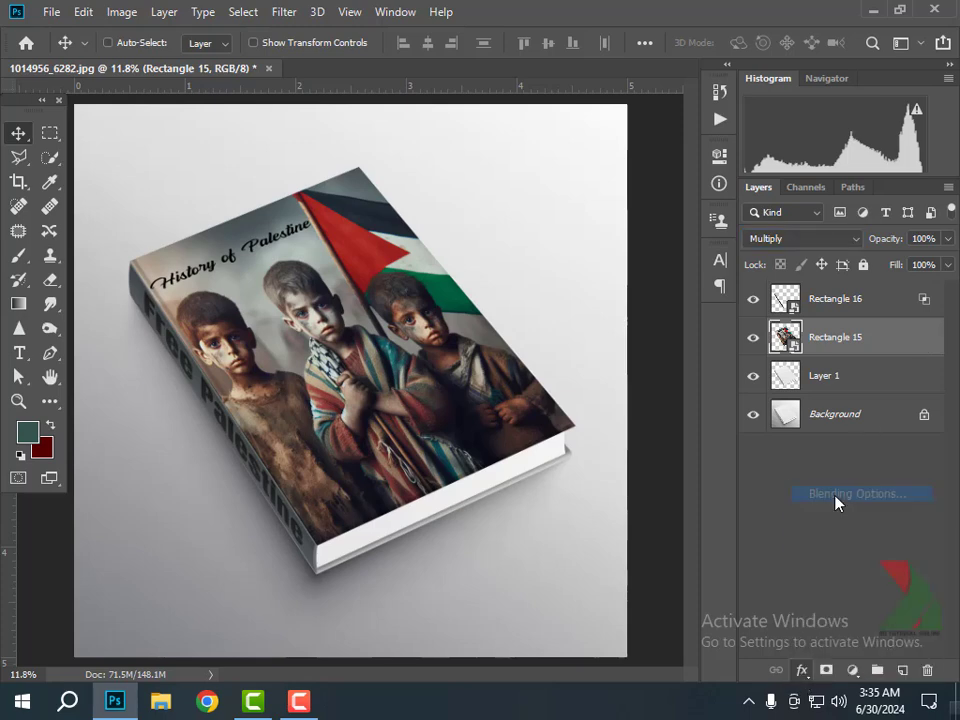
Split the cover's Underlying Layer slider to 229/255 in Blending Options and apply
left_click(859, 493)
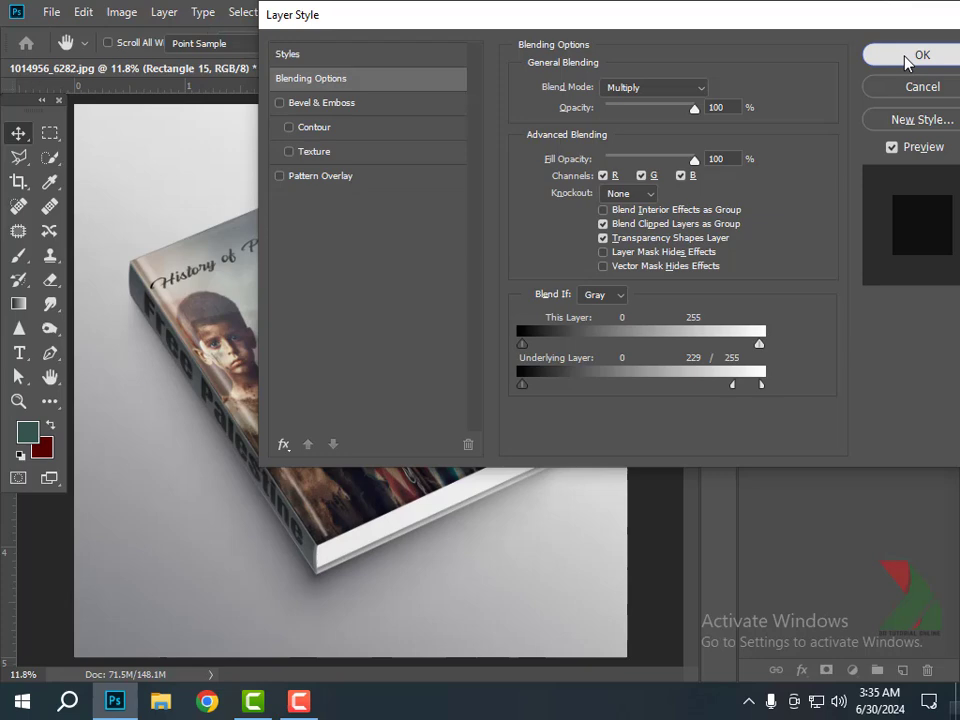
left_click(908, 54)
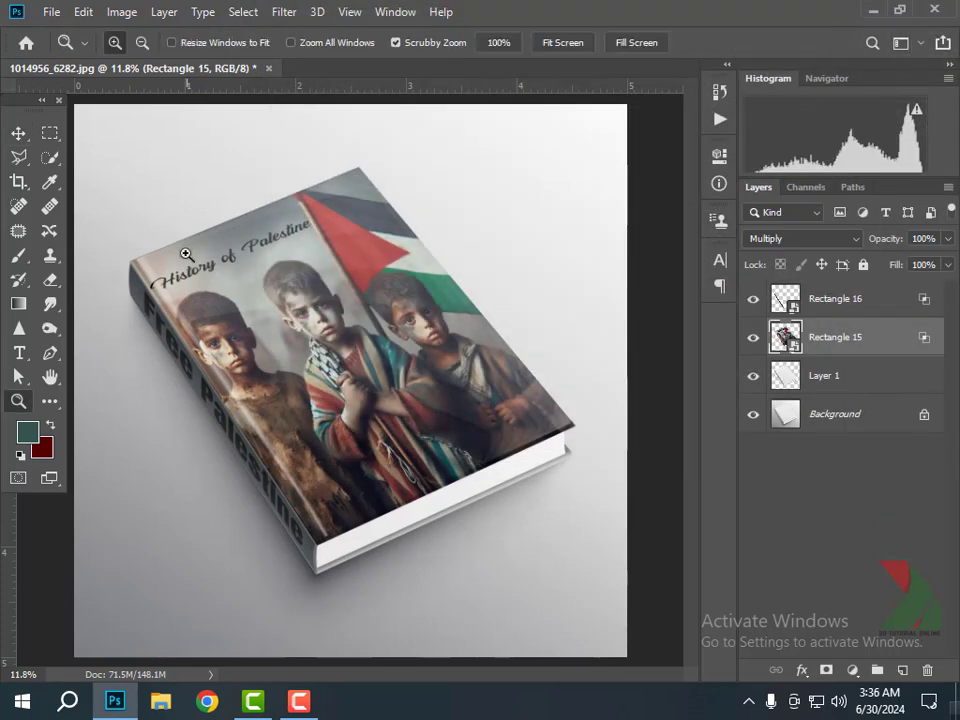
left_click(184, 257)
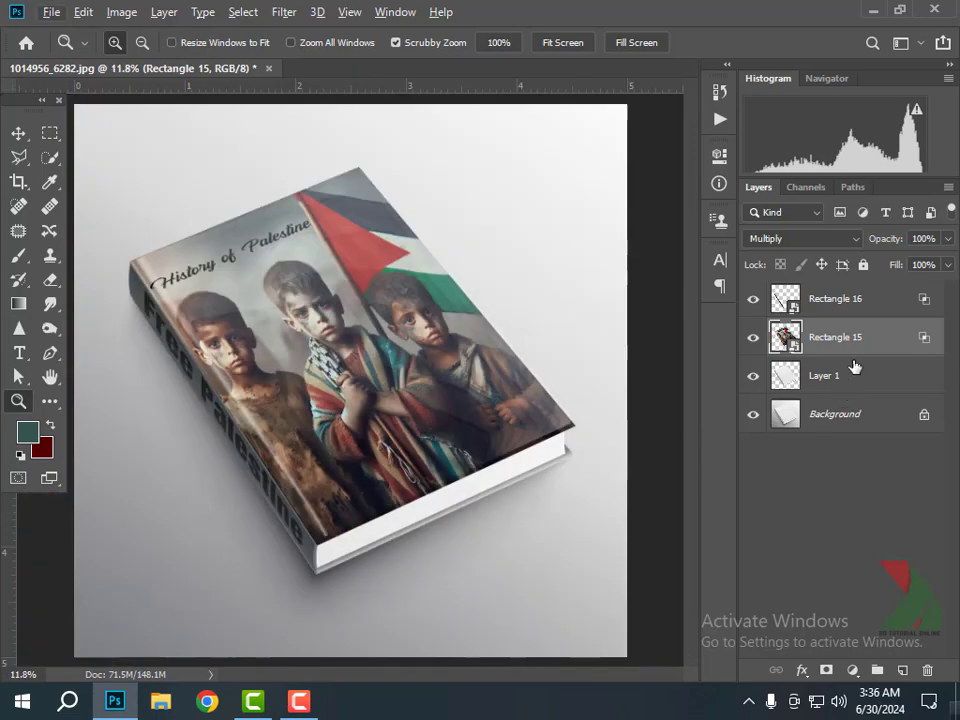
Clip the Rectangle 15 cover photo to Layer 1, then right-click the Rectangle 16 layer
right_click(835, 337)
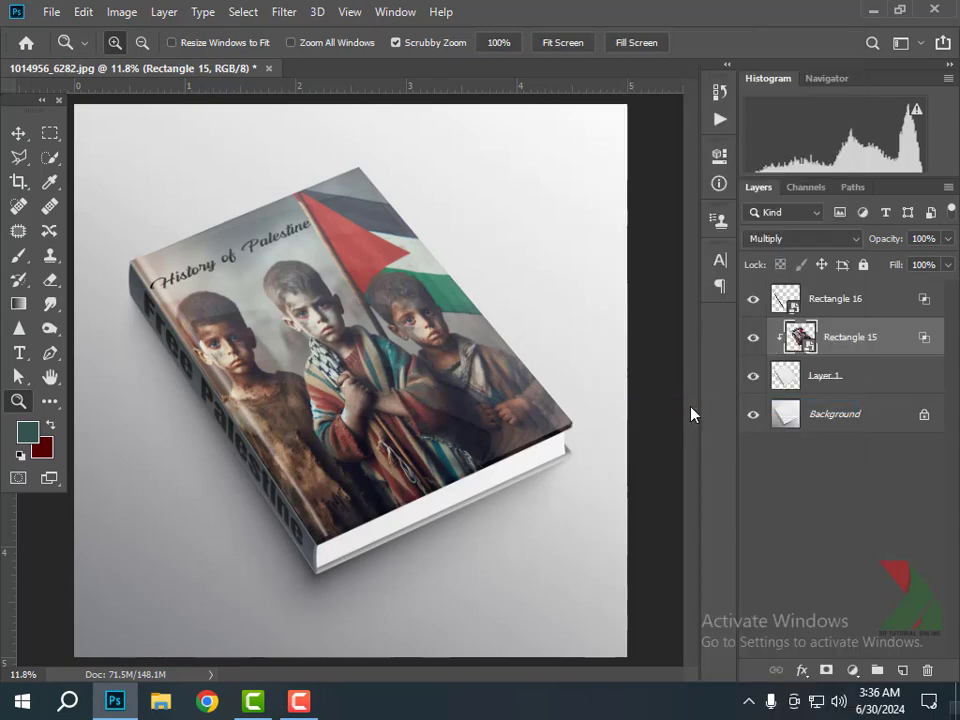
left_click(835, 298)
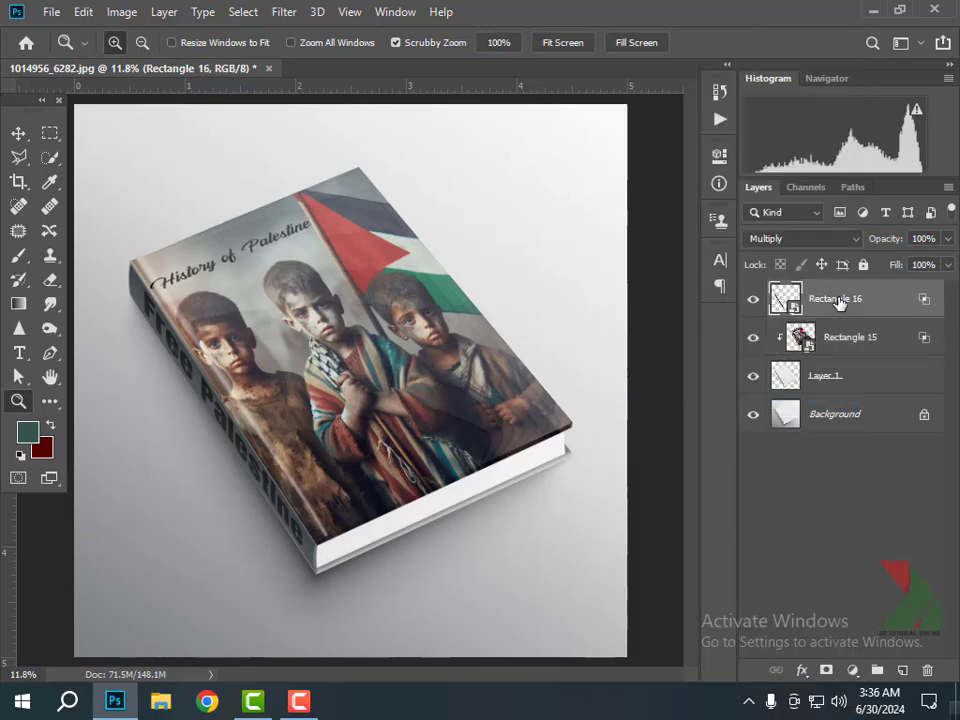
right_click(835, 298)
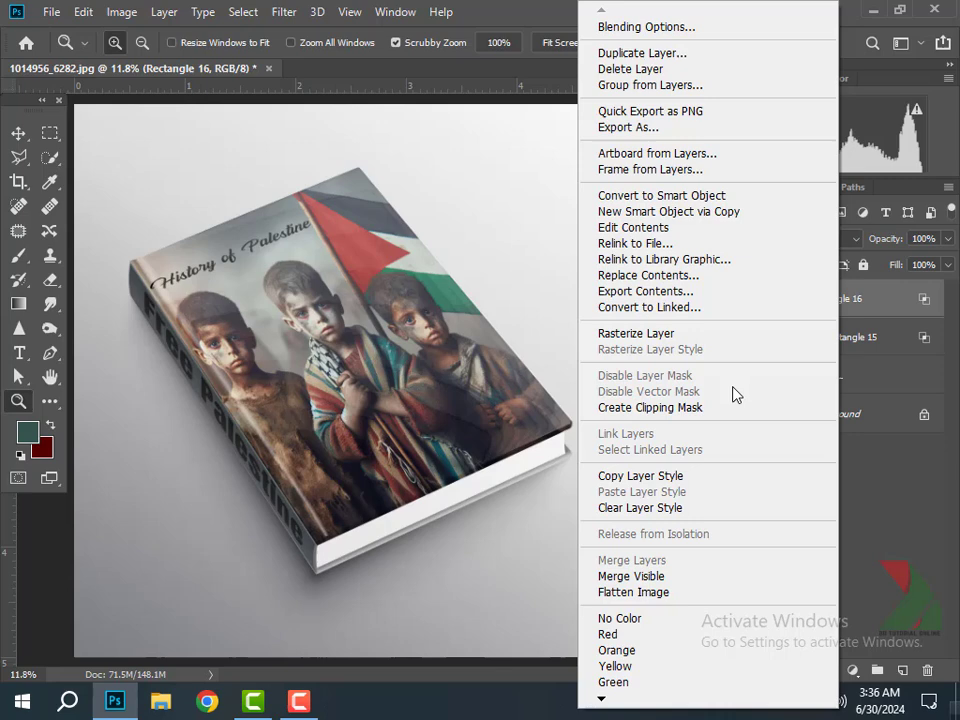